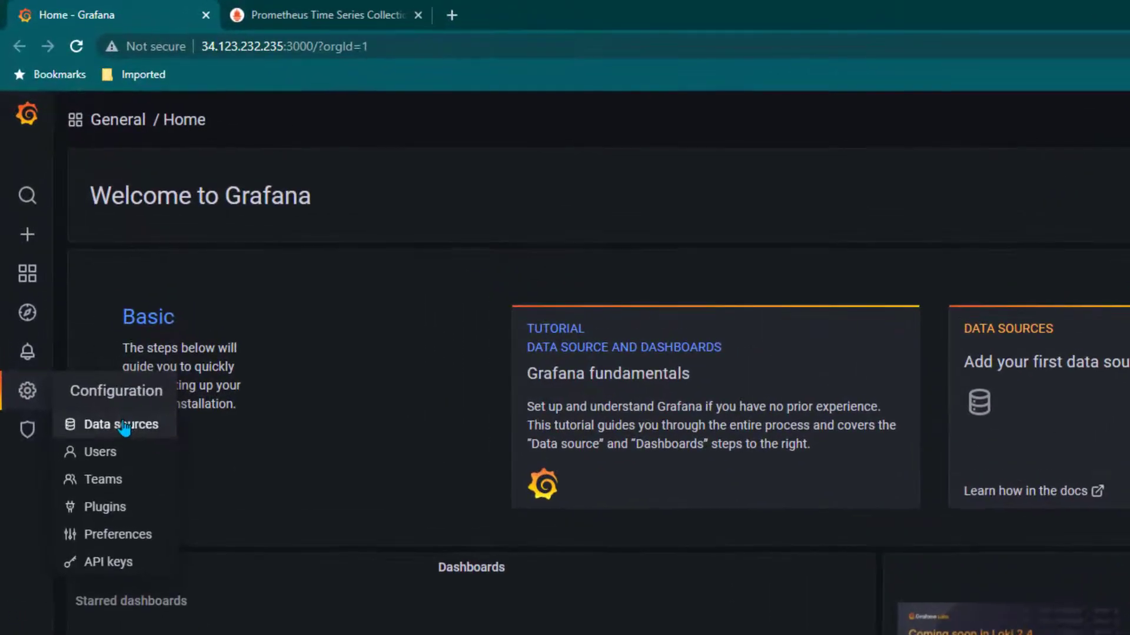
- Add a new Prometheus data source from the Configuration data sources list
left_click(120, 423)
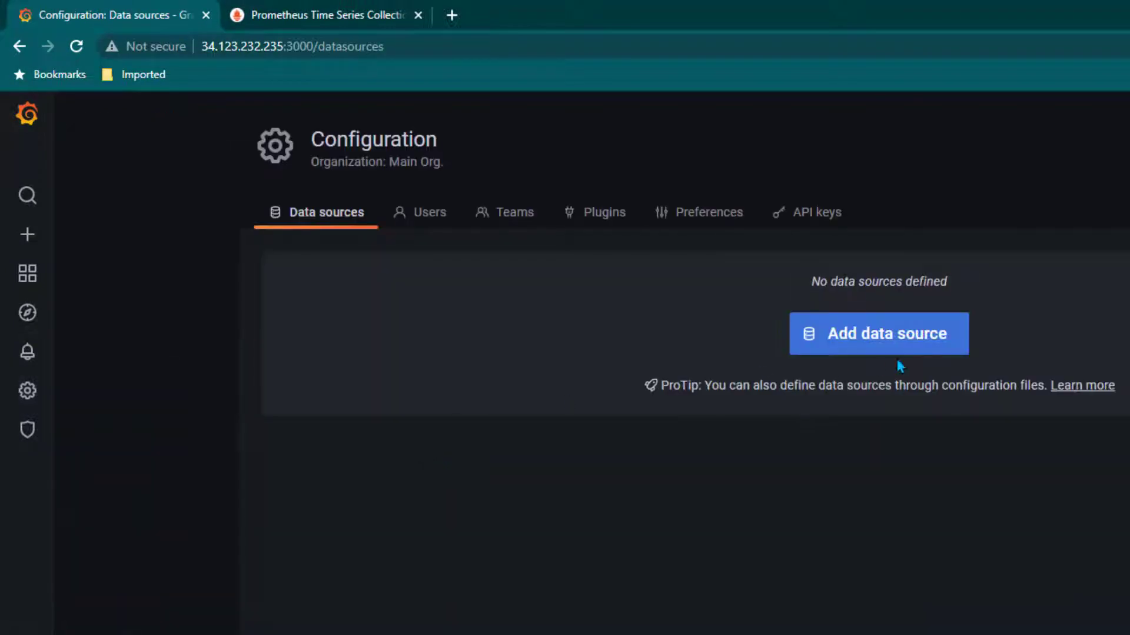
left_click(878, 333)
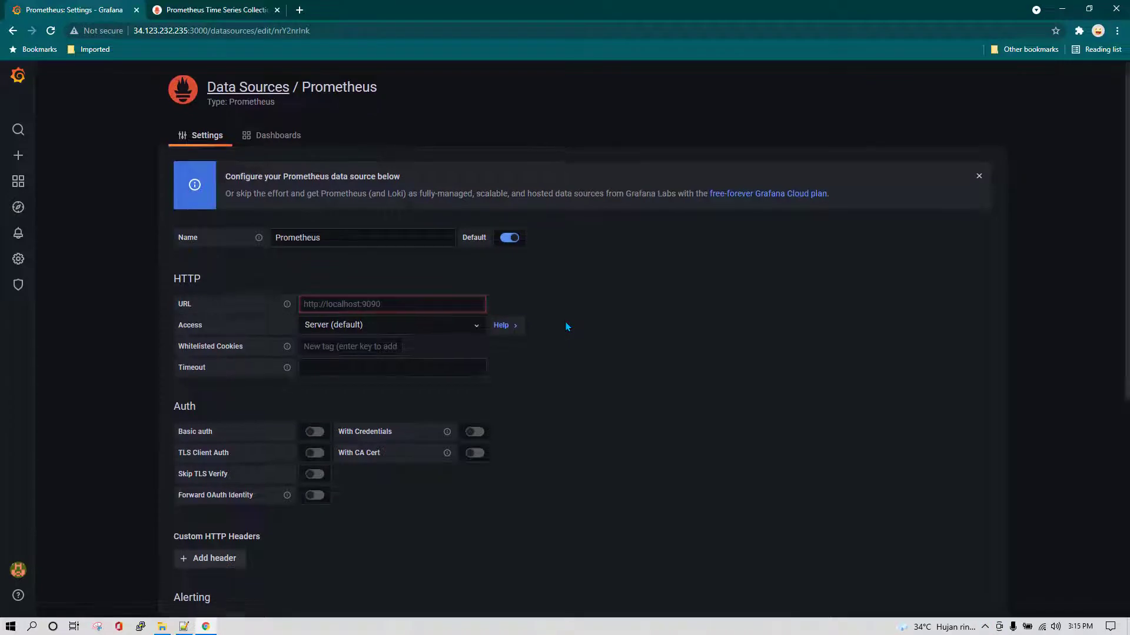
scroll("down", 3)
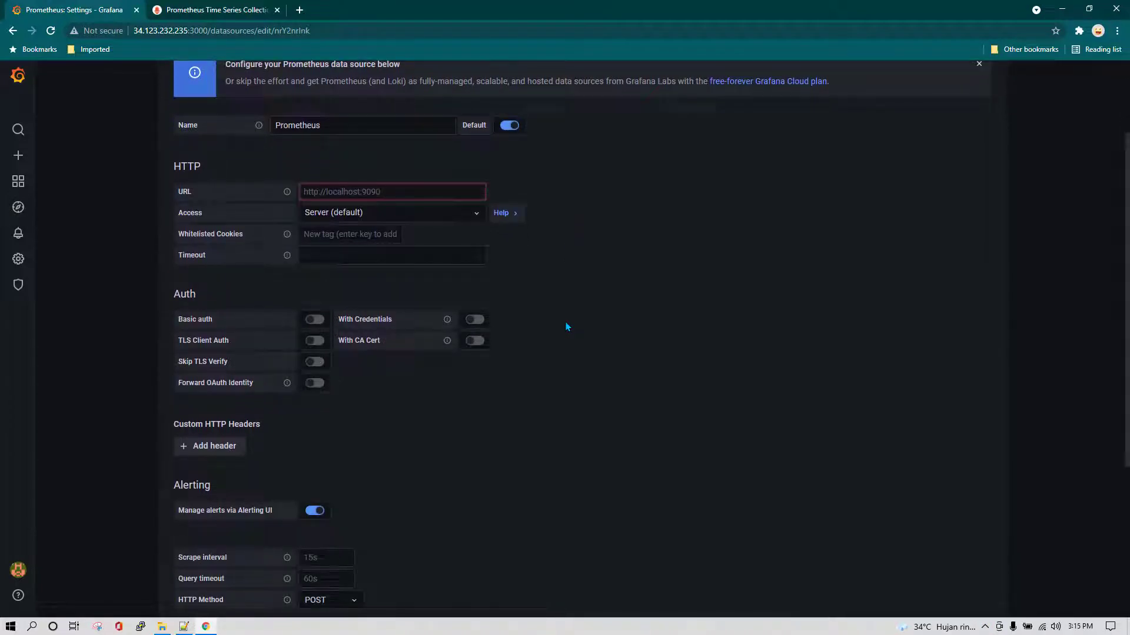
scroll("up", 3)
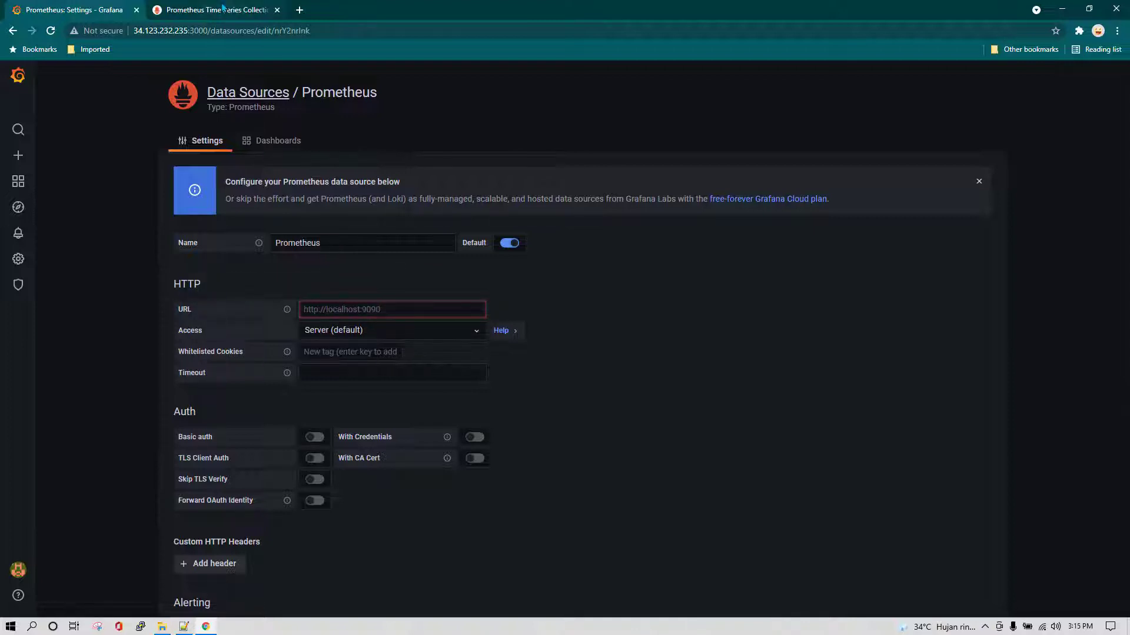
left_click(214, 10)
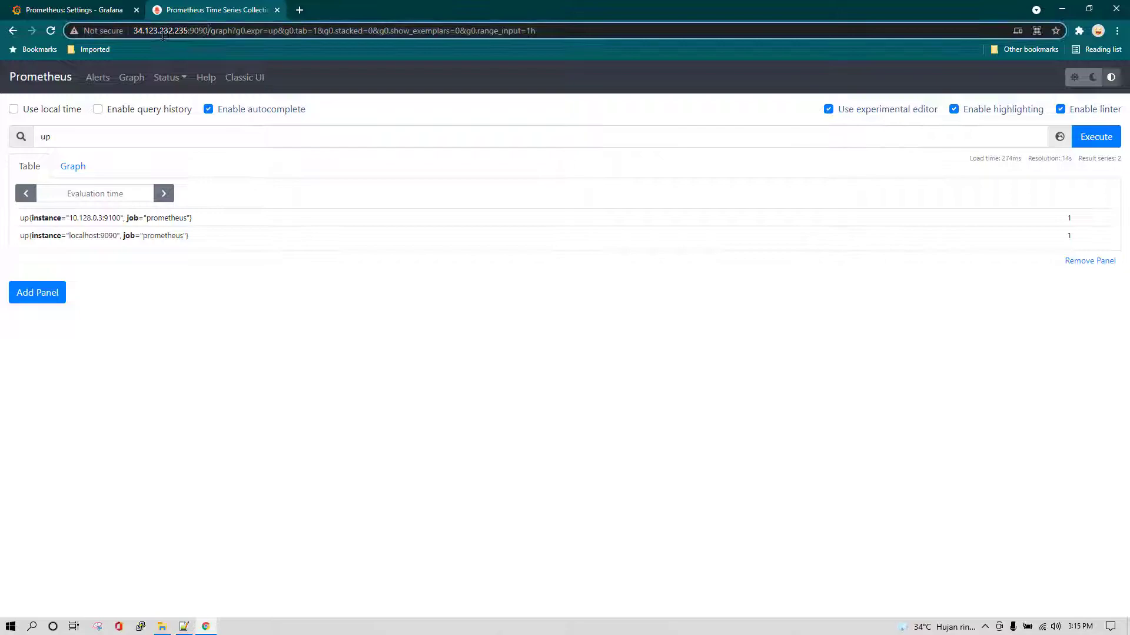
left_click(68, 10)
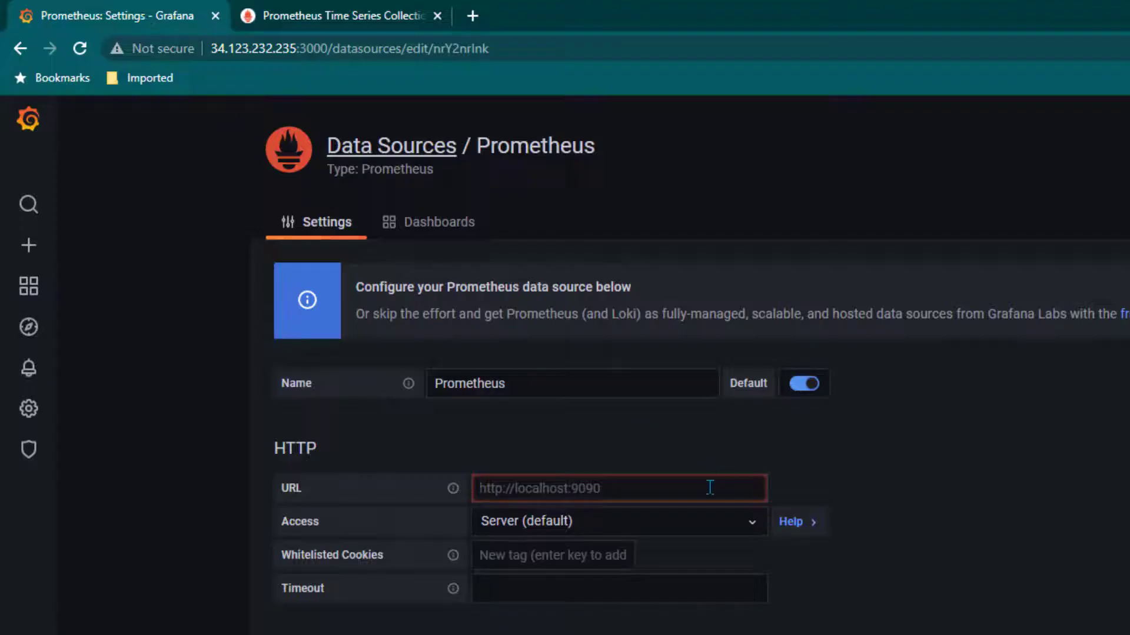
type("http://34.123.232.235:9090/")
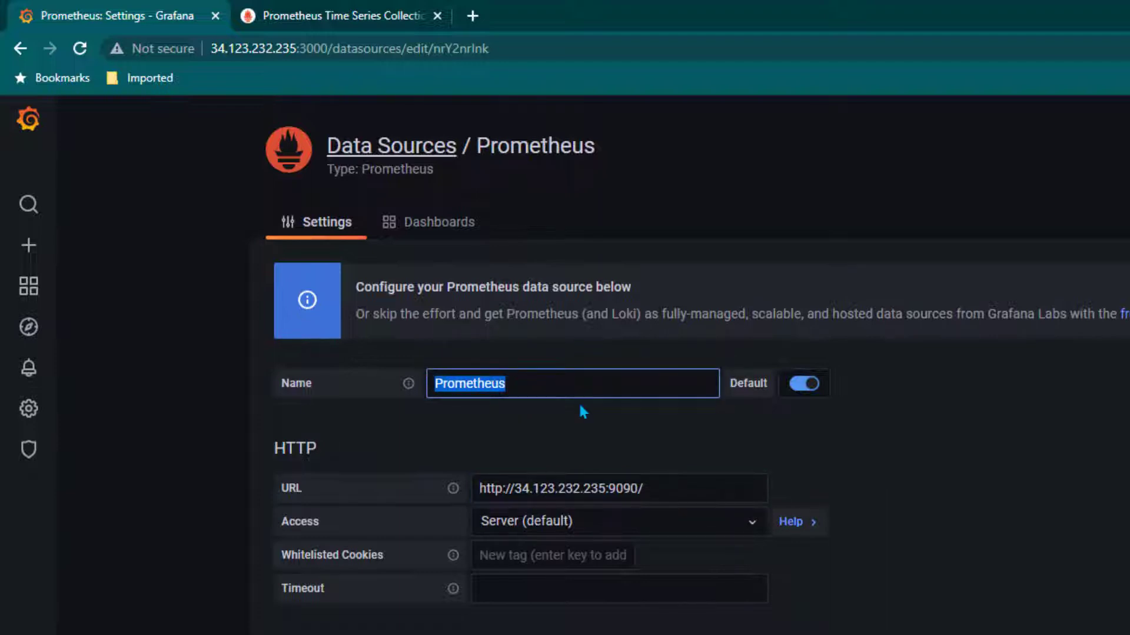
mouse_move(571, 412)
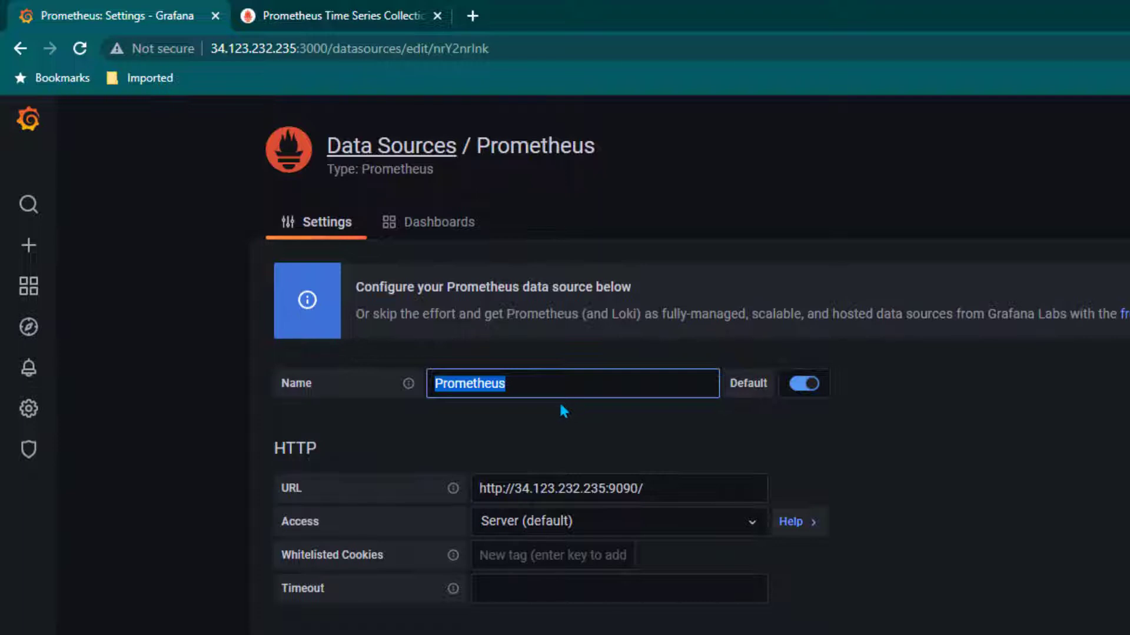
- Save & test the Prometheus data source so it reports the connection is working
scroll("down", 3)
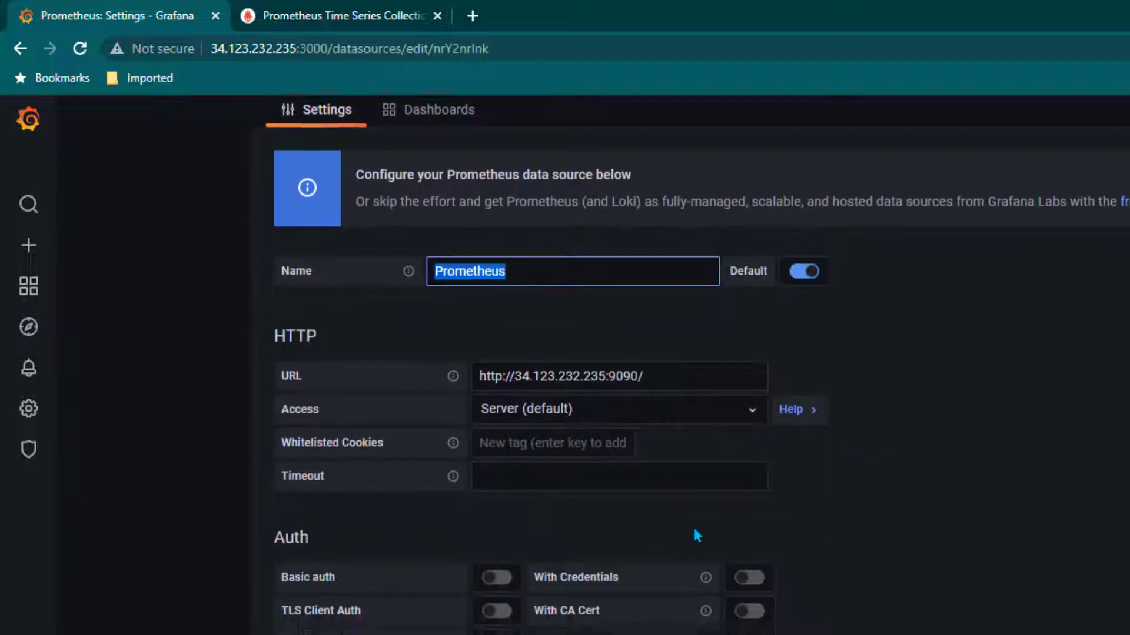
scroll("down", 3)
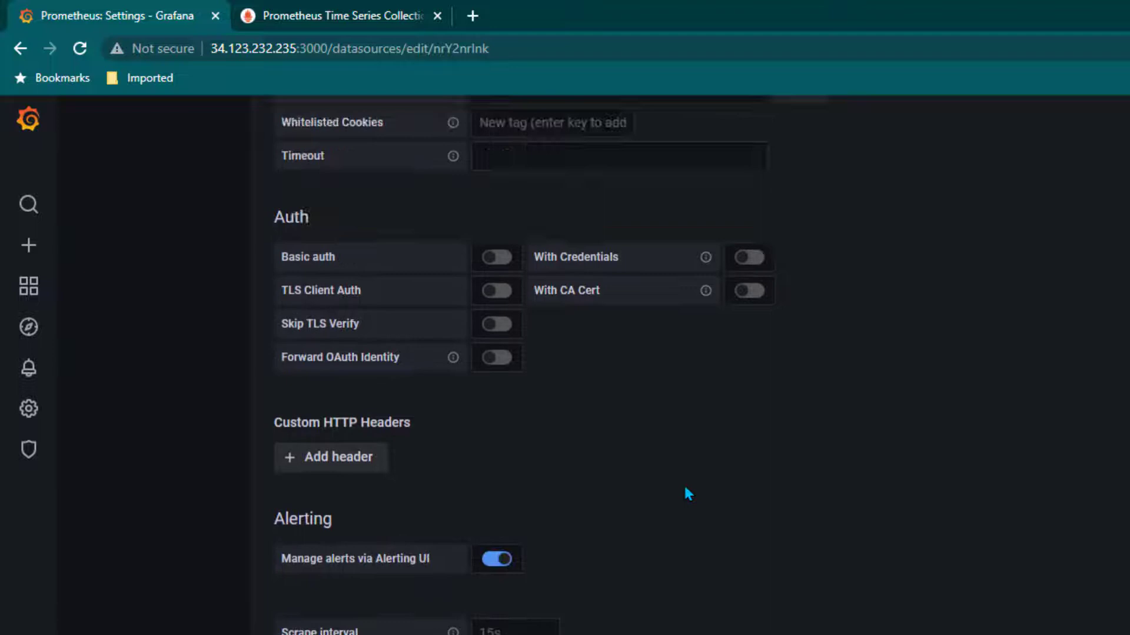
scroll("up", 3)
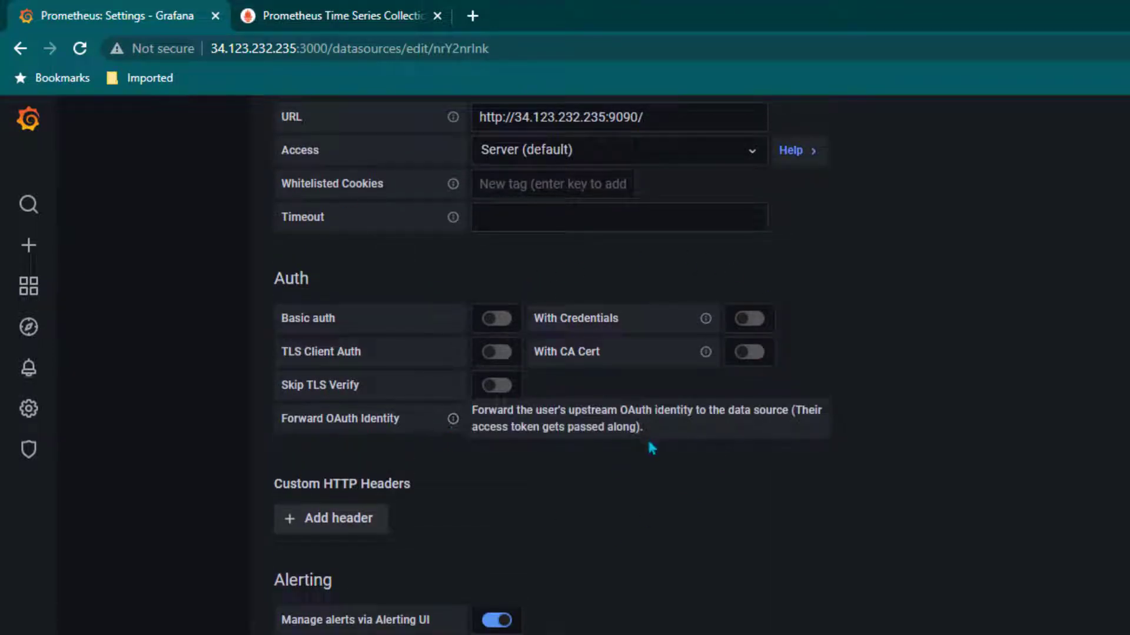
scroll("down", 3)
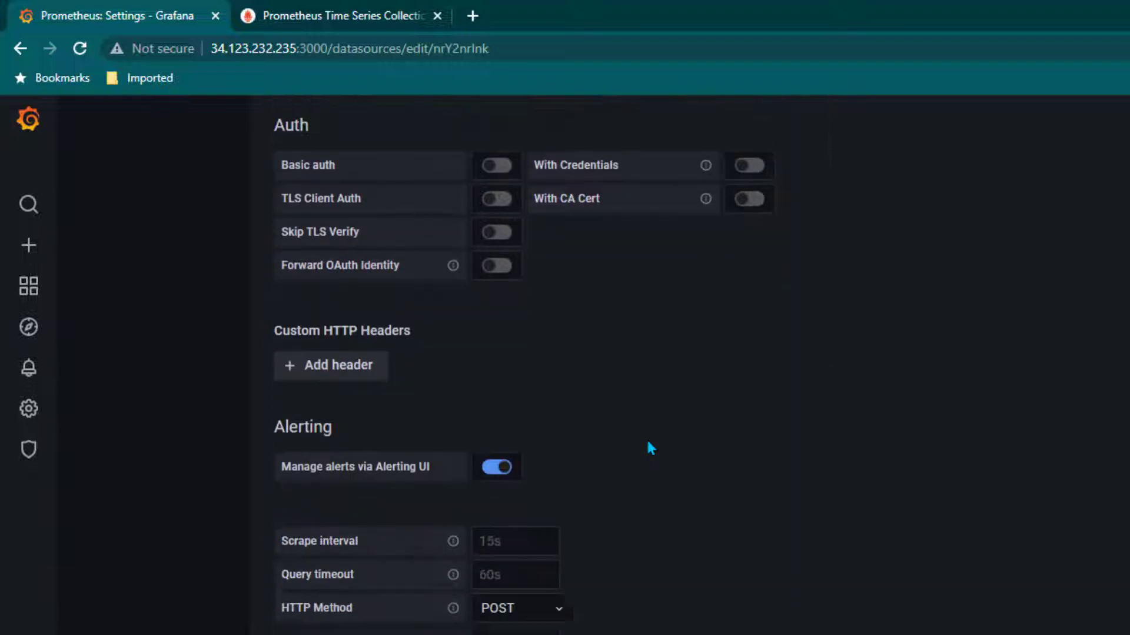
scroll("down", 3)
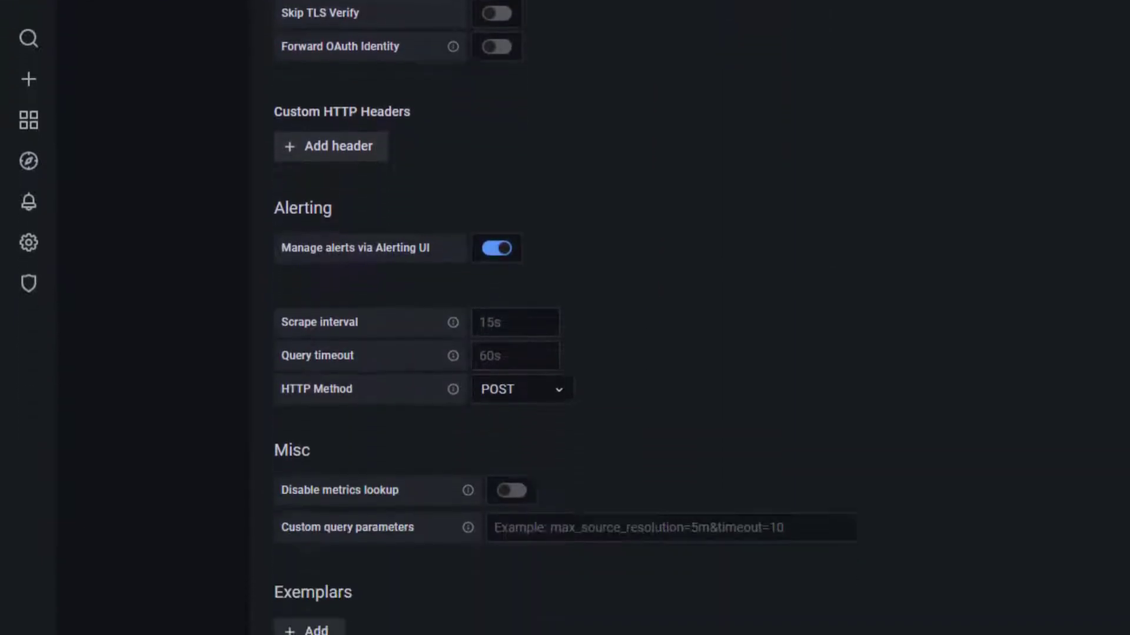
scroll("down", 3)
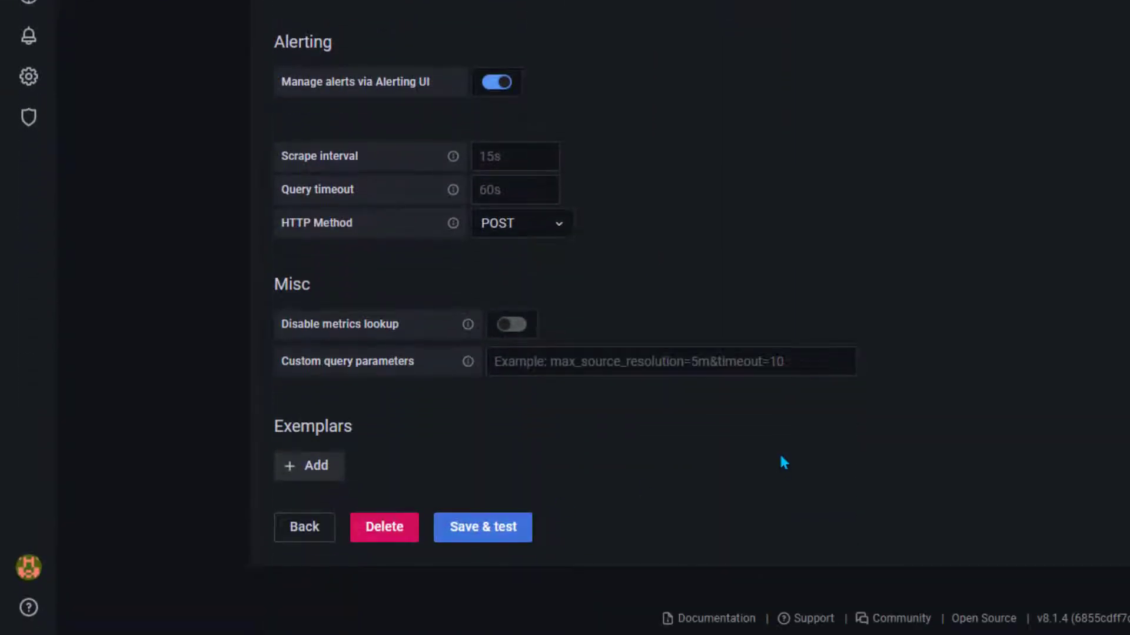
left_click(482, 528)
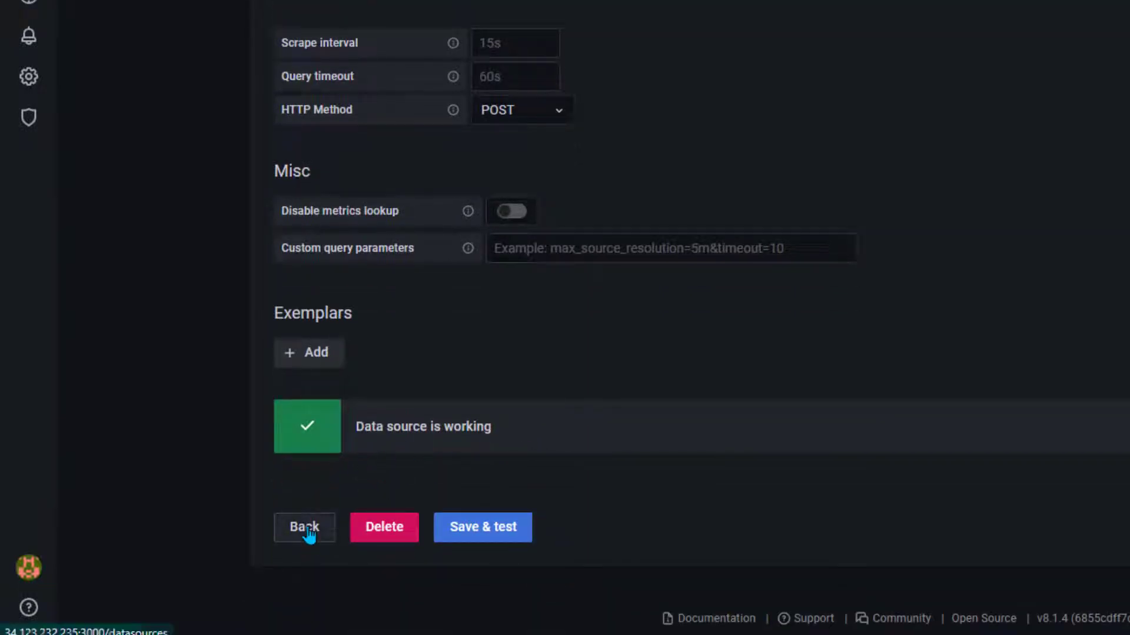
- Go back to the data sources list with Prometheus as default, then view the Prometheus tab
left_click(304, 527)
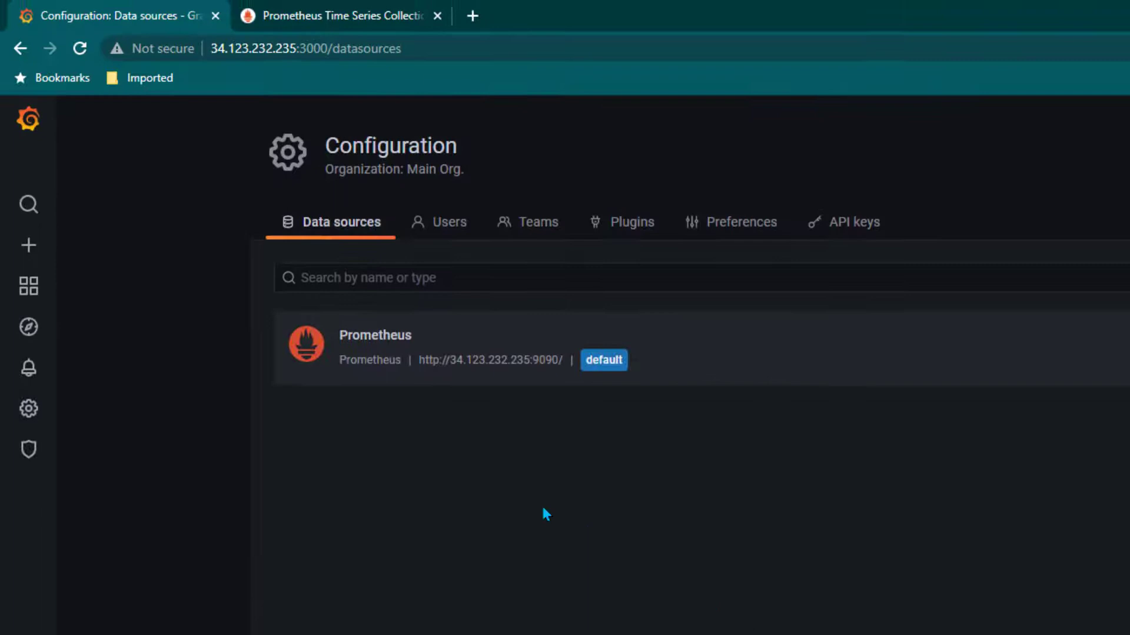
mouse_move(424, 351)
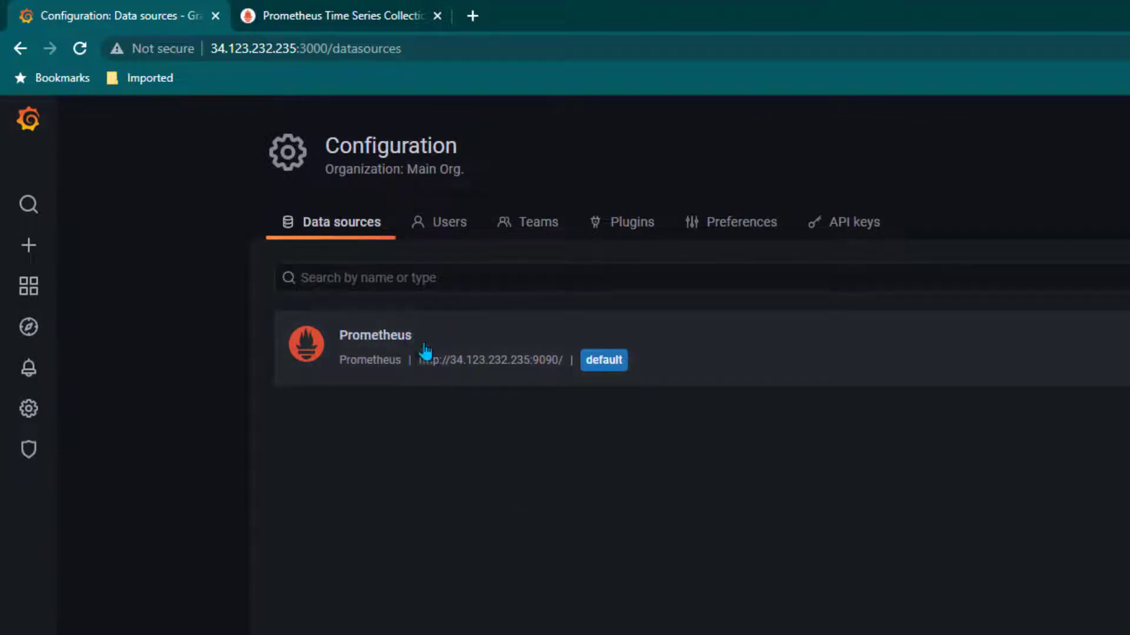
mouse_move(365, 421)
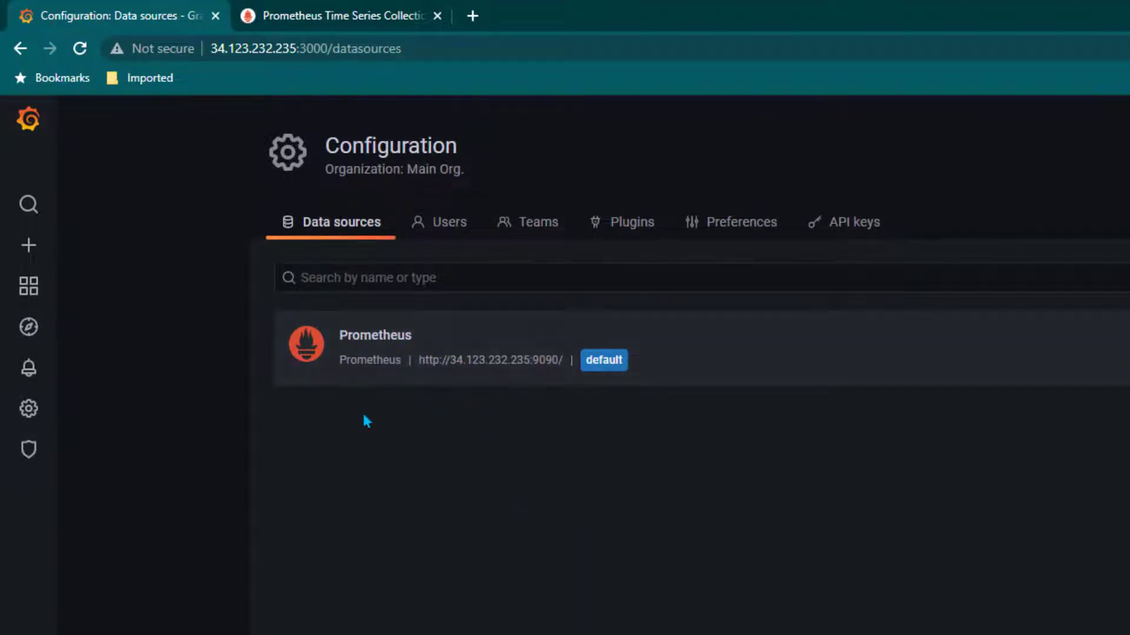
mouse_move(397, 328)
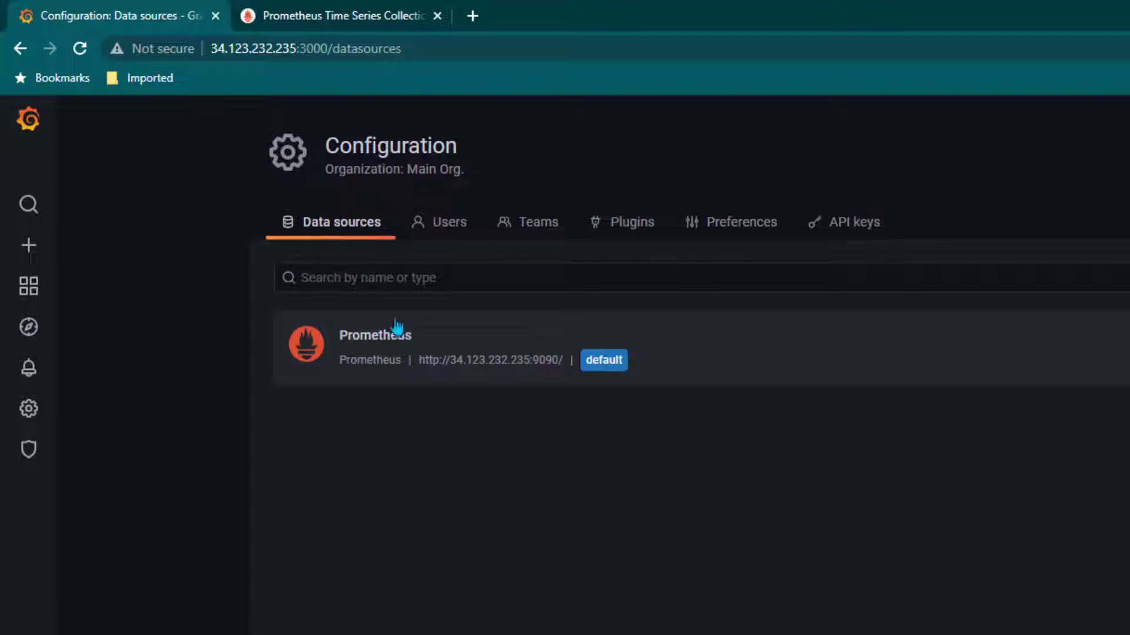
left_click(339, 15)
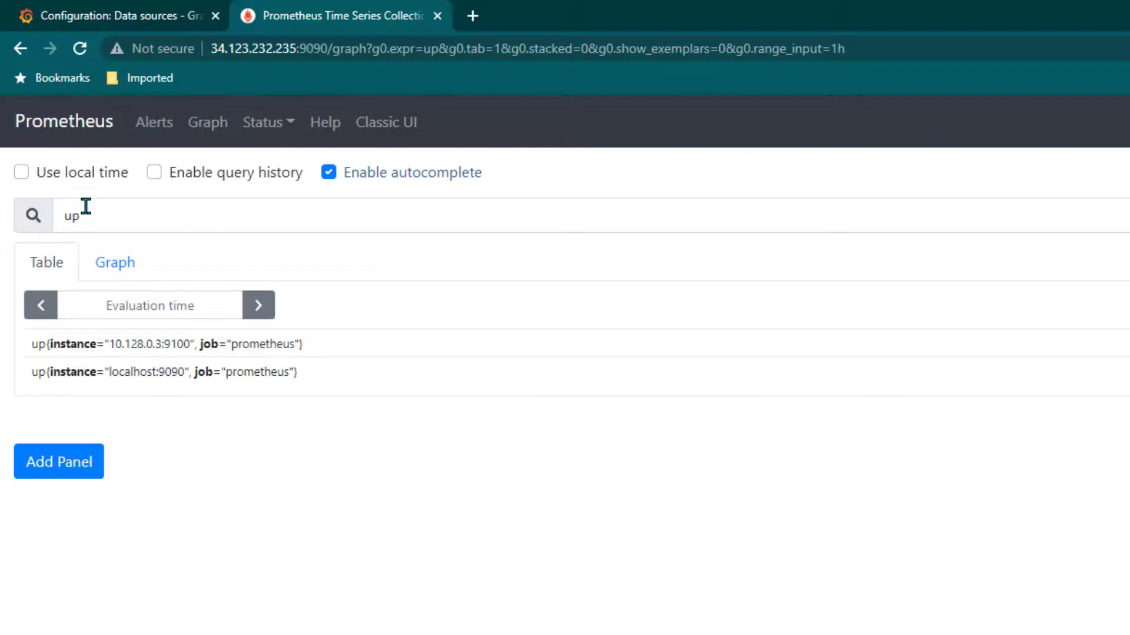
mouse_move(182, 337)
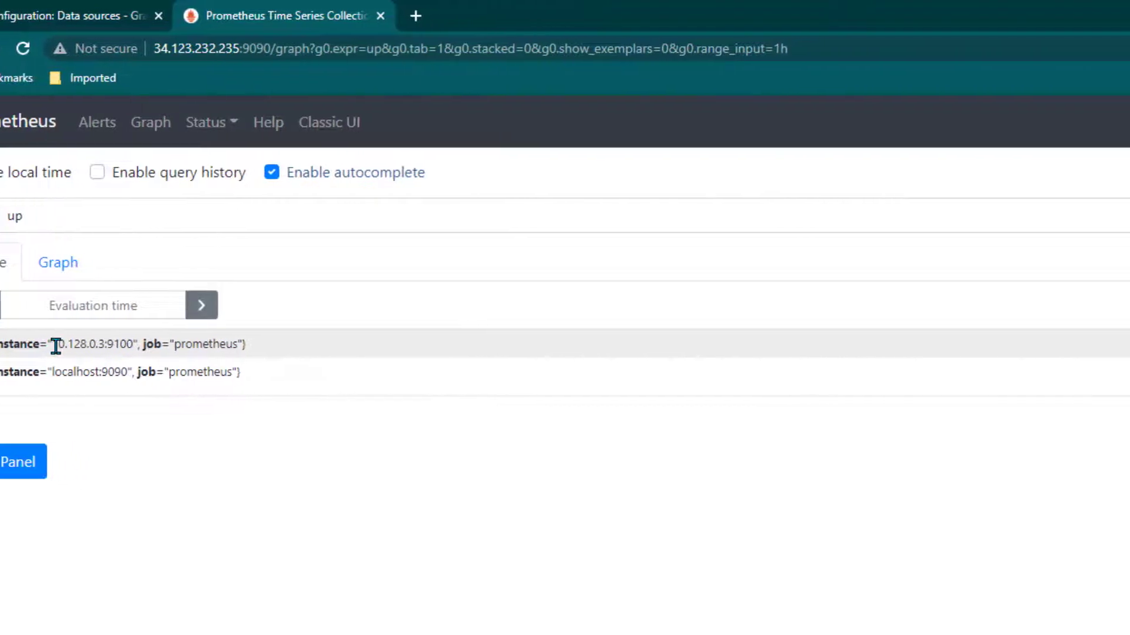
- Run sum by(mode)(irate(node_cpu_seconds_total{mode!="idle"}[5m])) > 0 in Prometheus and graph it
scroll("right", 3)
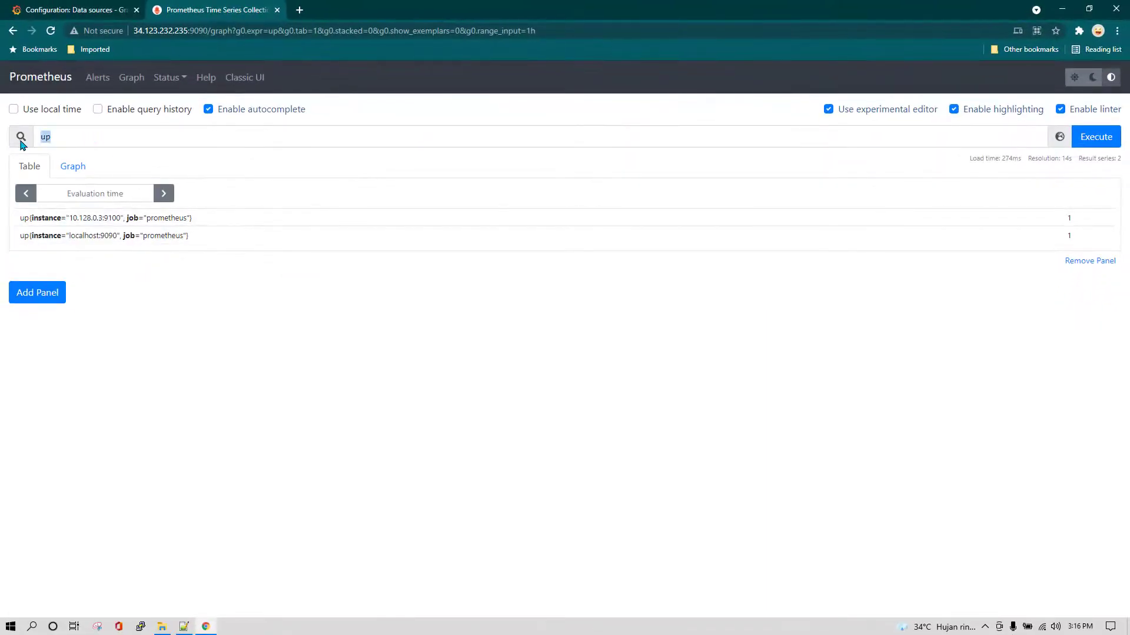
type("sum by(mode)(irate(node_cpu_seconds_total{mode!=\"idle\"}[5m])) > 0")
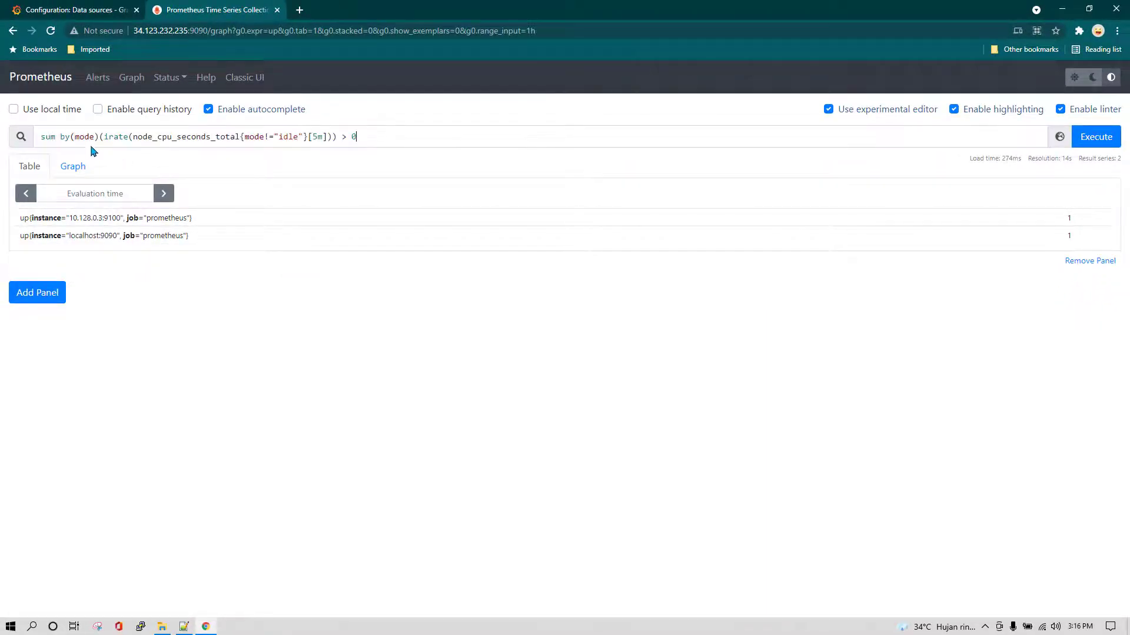
key("ctrl+plus")
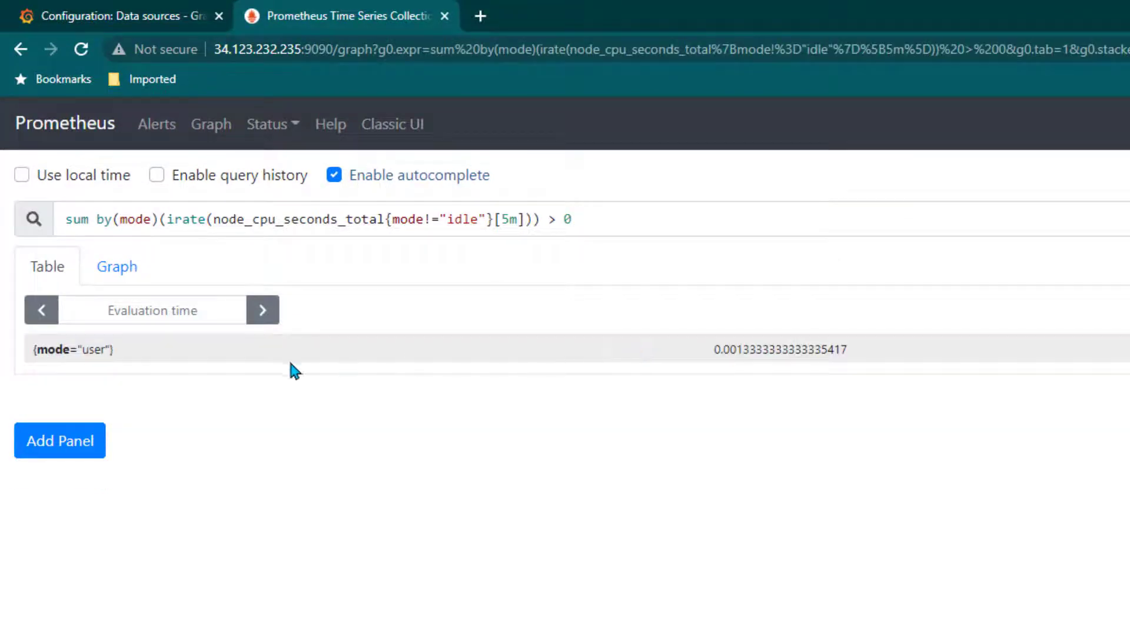
mouse_move(117, 267)
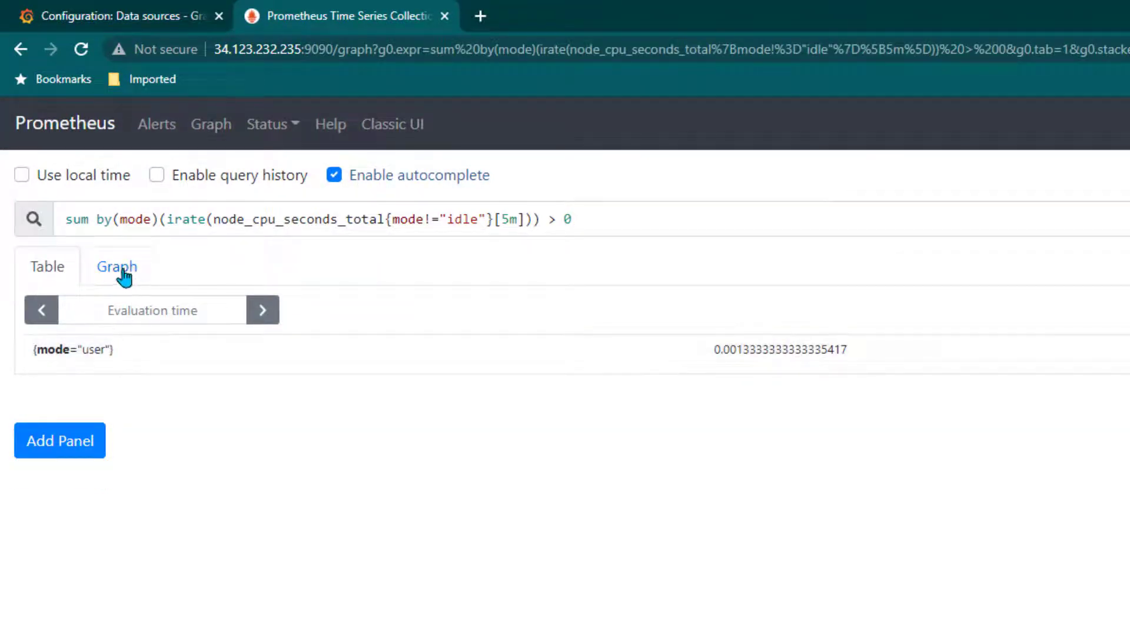
left_click(116, 267)
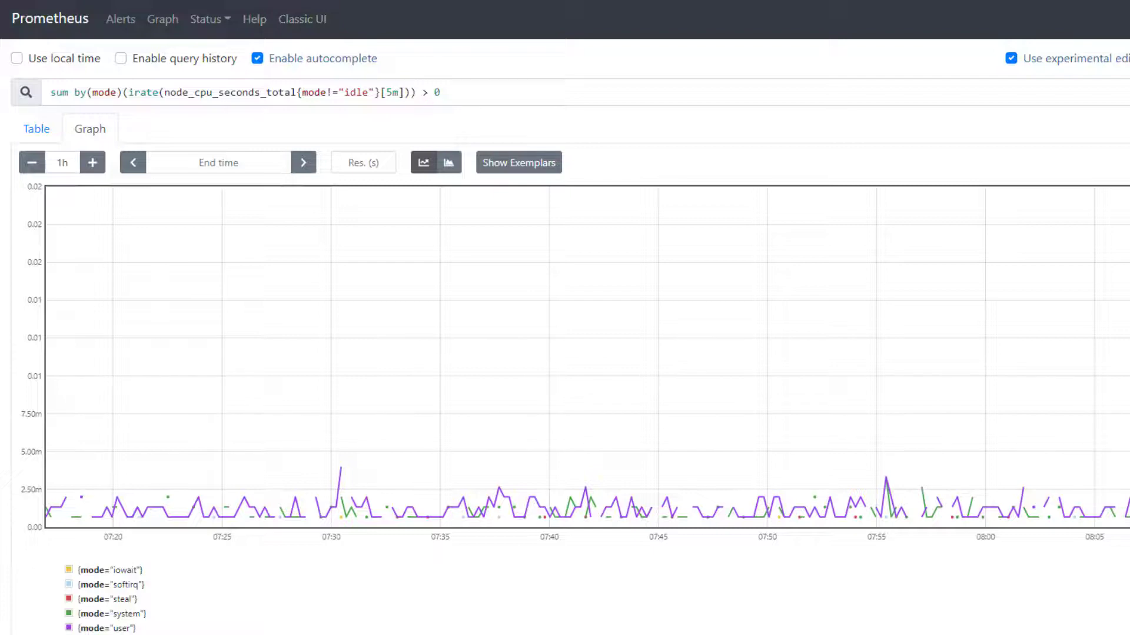
mouse_move(555, 102)
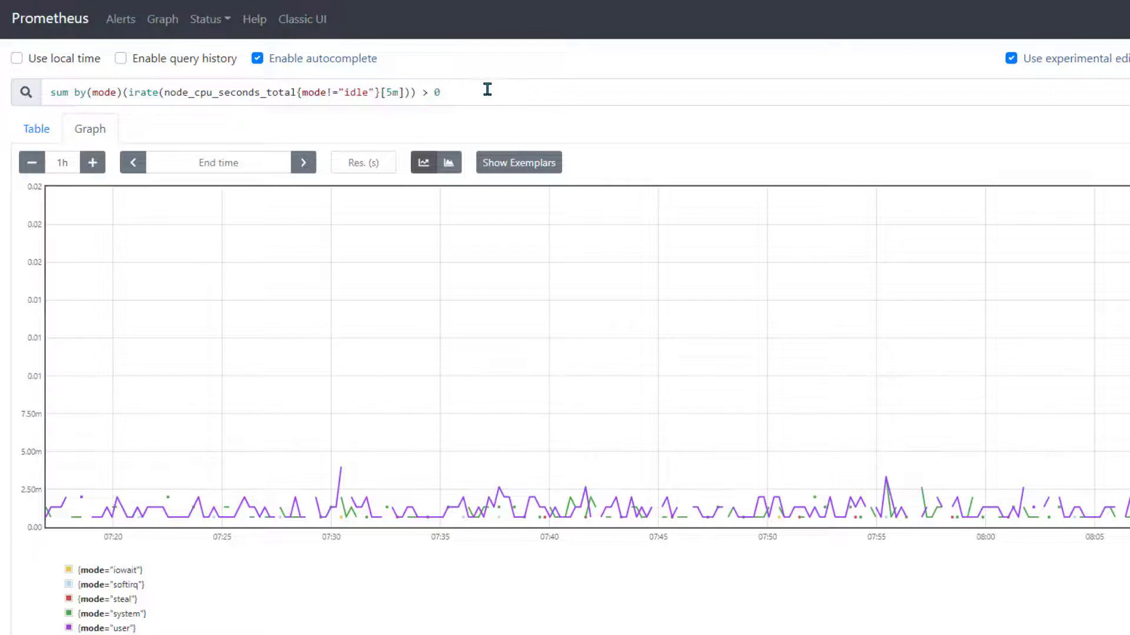
mouse_move(395, 72)
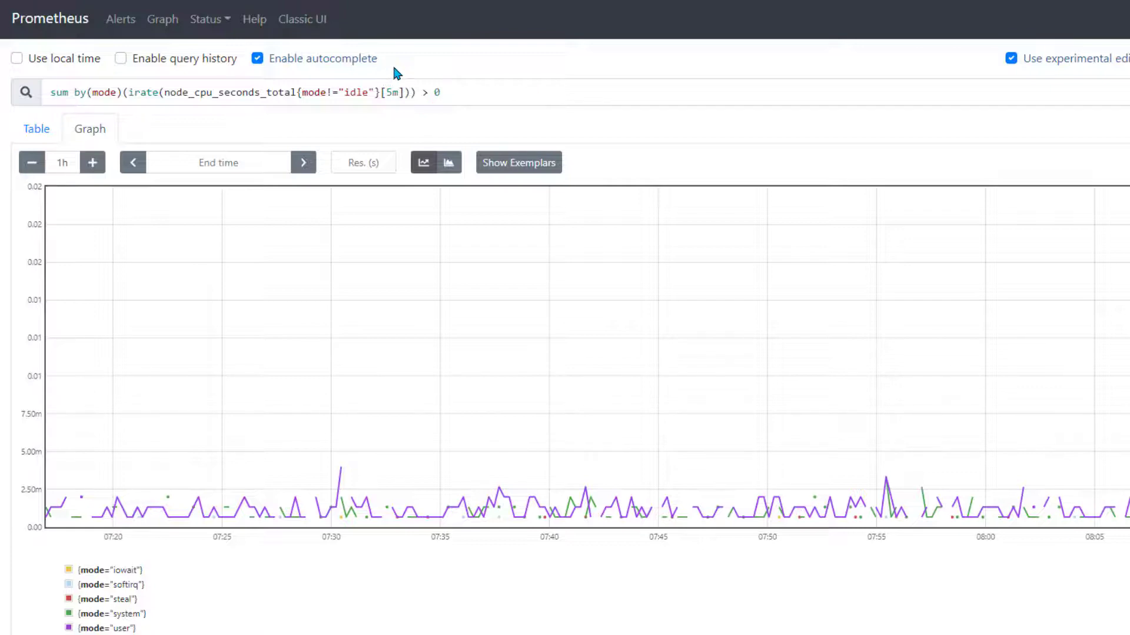
mouse_move(384, 121)
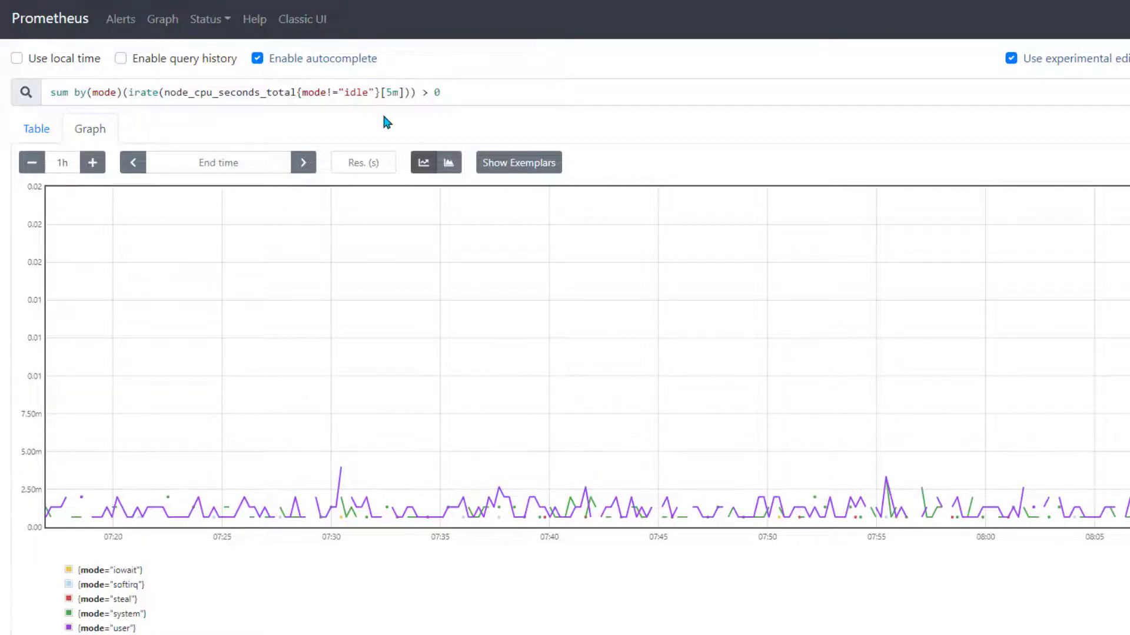
mouse_move(334, 248)
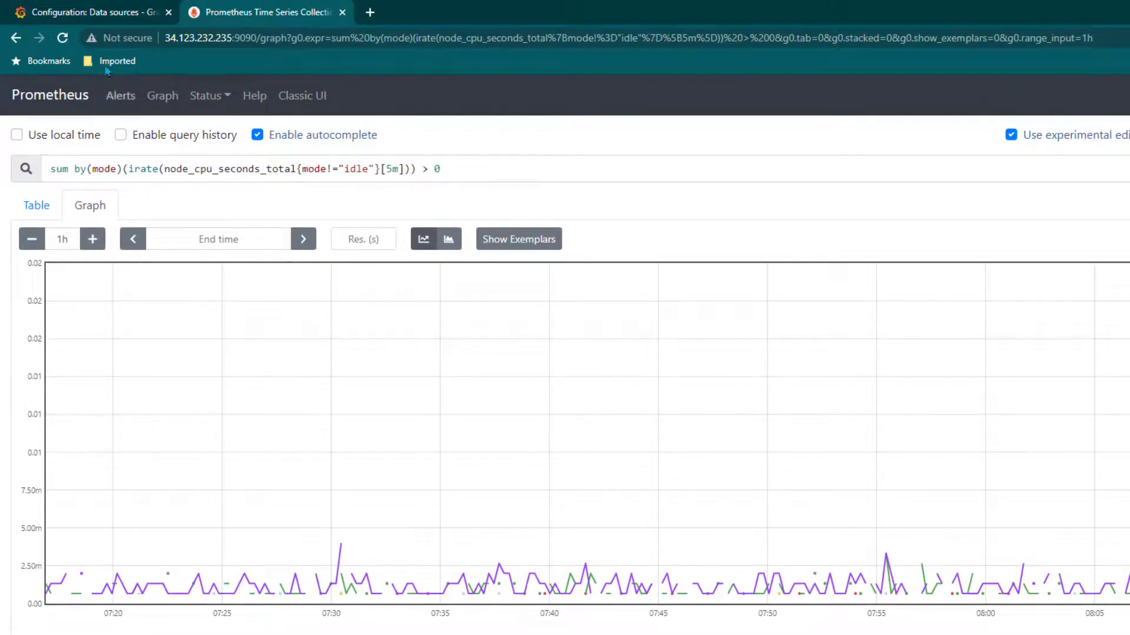
- Create a new Grafana dashboard and add an empty panel in edit mode
left_click(86, 12)
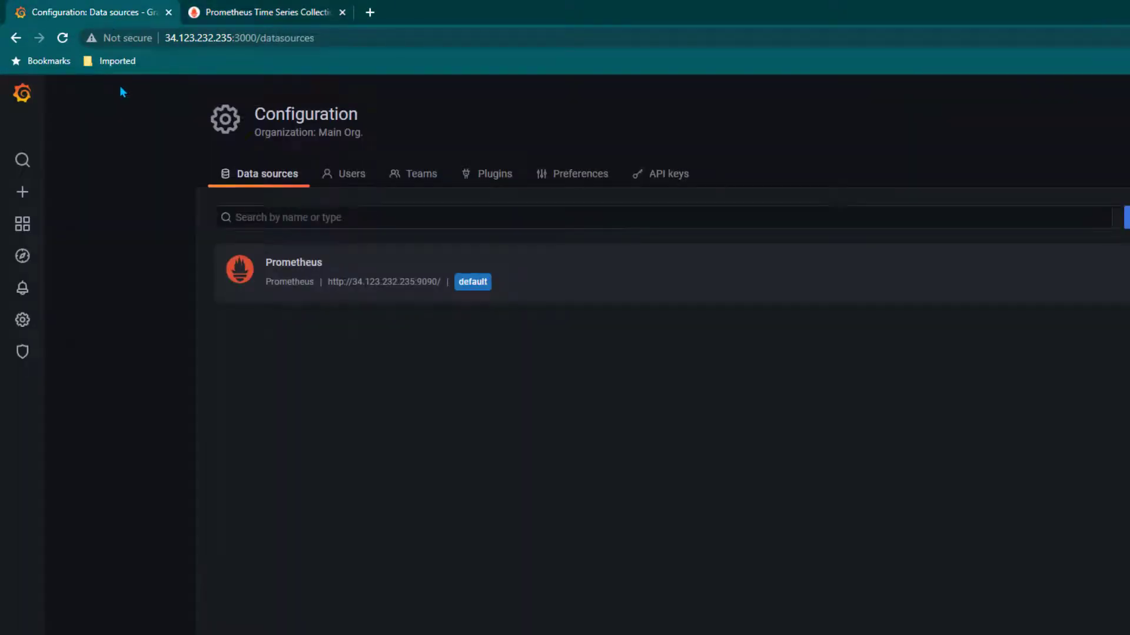
left_click(21, 192)
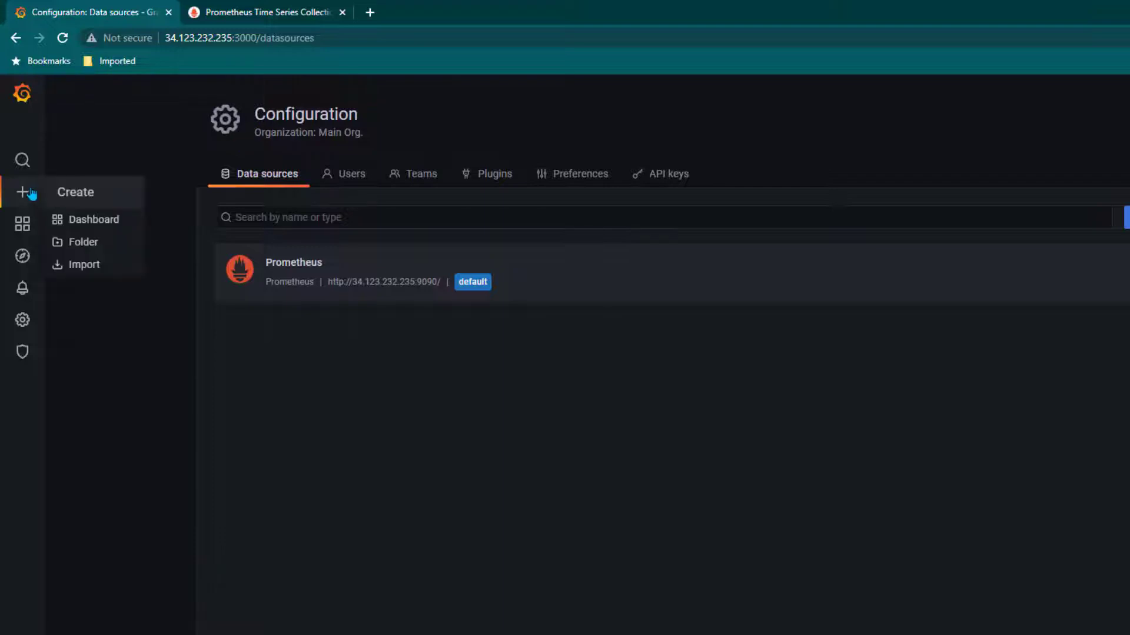
mouse_move(92, 220)
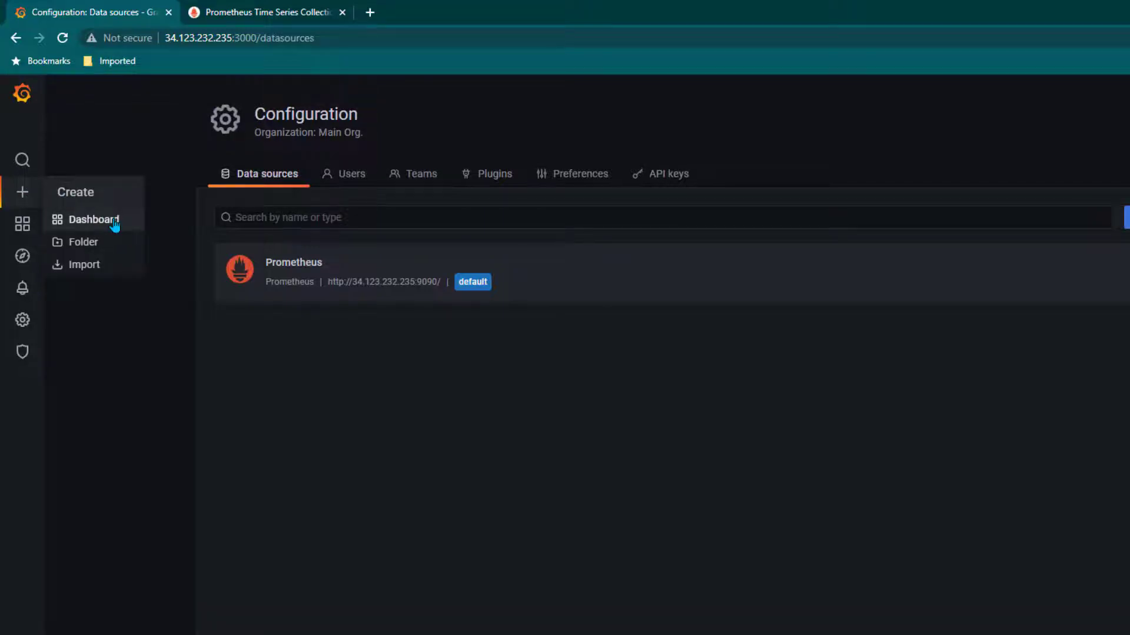
left_click(92, 219)
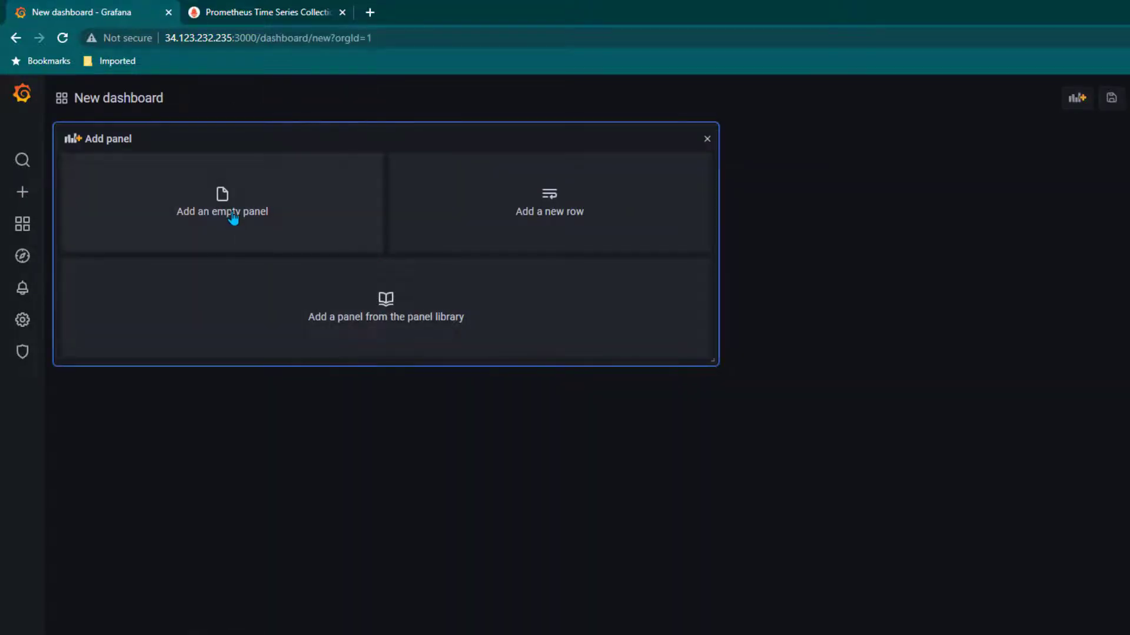
left_click(222, 201)
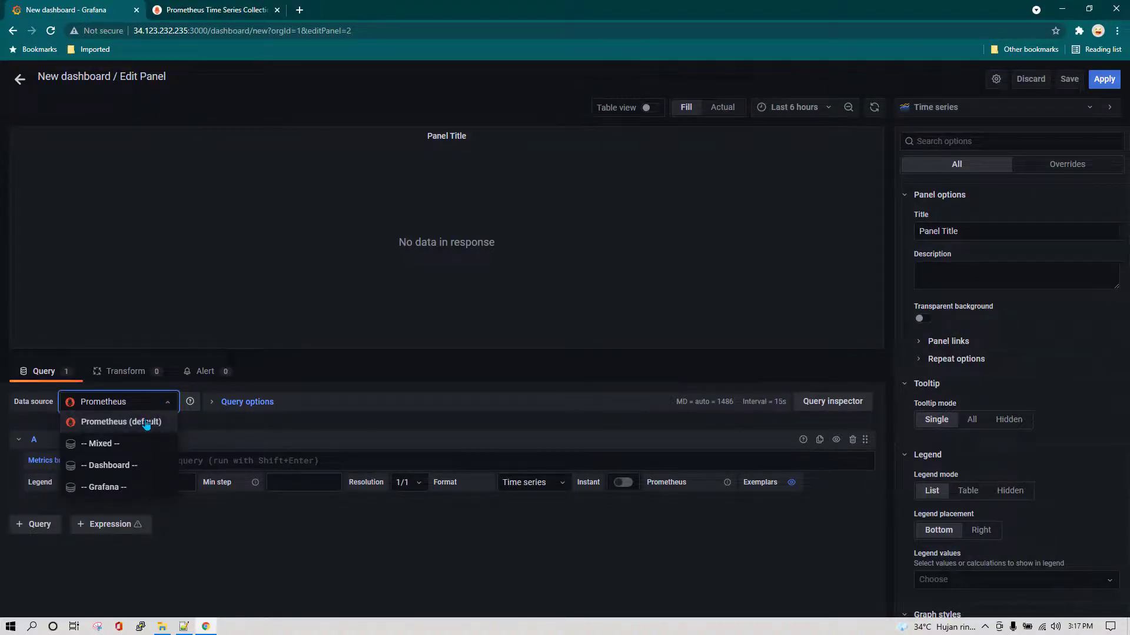
- Set the panel's data source to Prometheus and enter the non-idle CPU-by-mode PromQL query
left_click(122, 422)
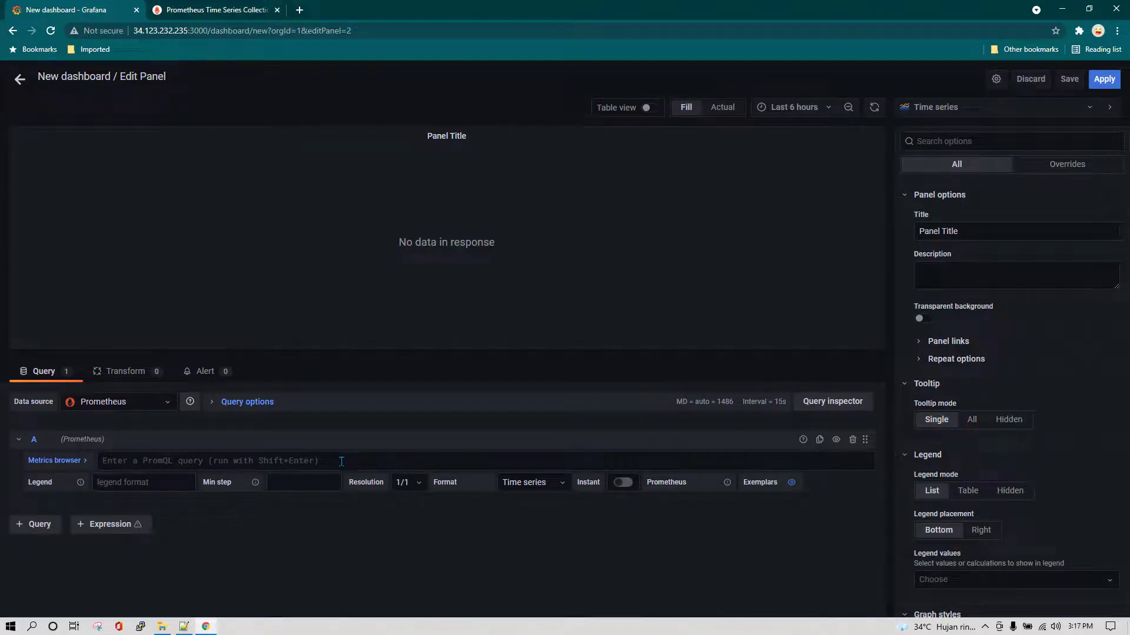
type("sum by(mode)(irate(node_cpu_seconds_total{mode!=\"idle\"}[5m])) > 0")
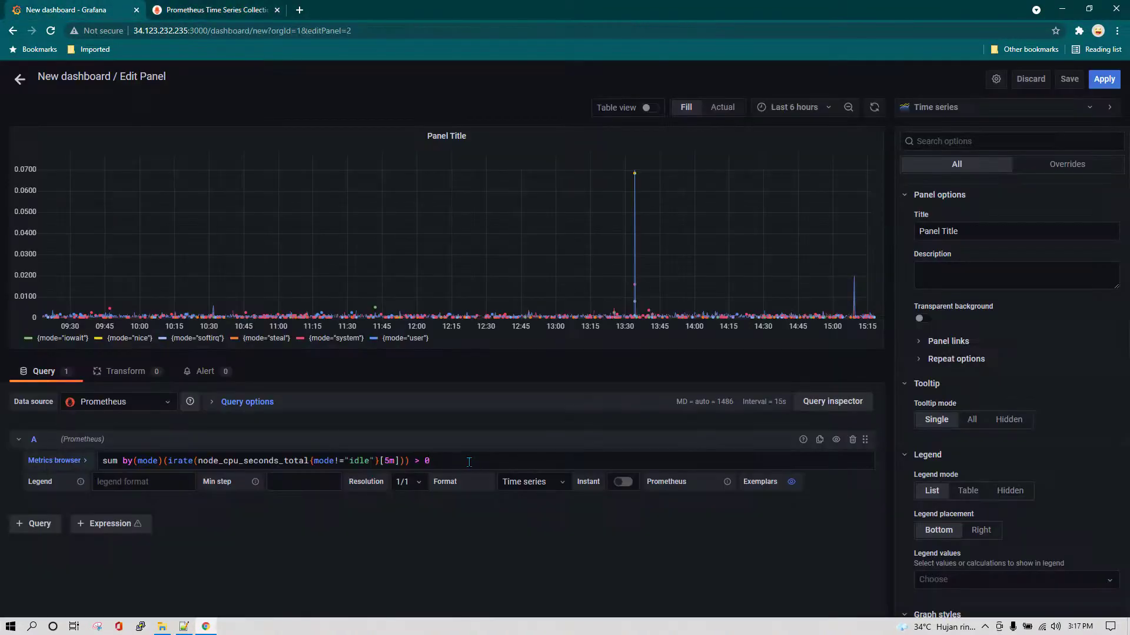
mouse_move(463, 308)
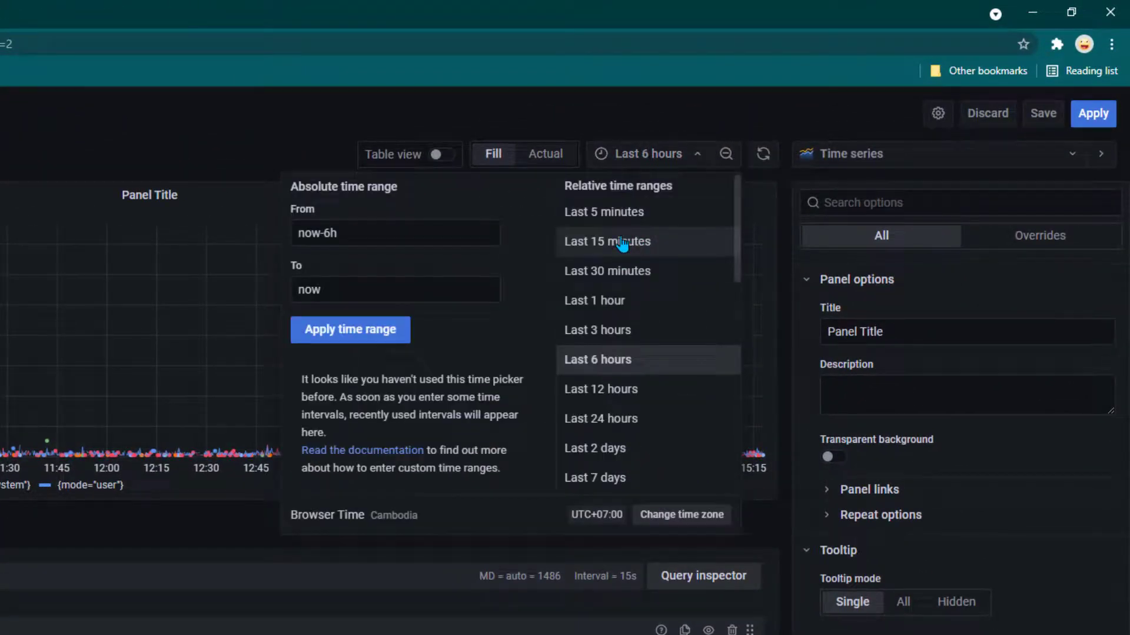
- Set the panel's time range to the last 15 minutes
left_click(607, 241)
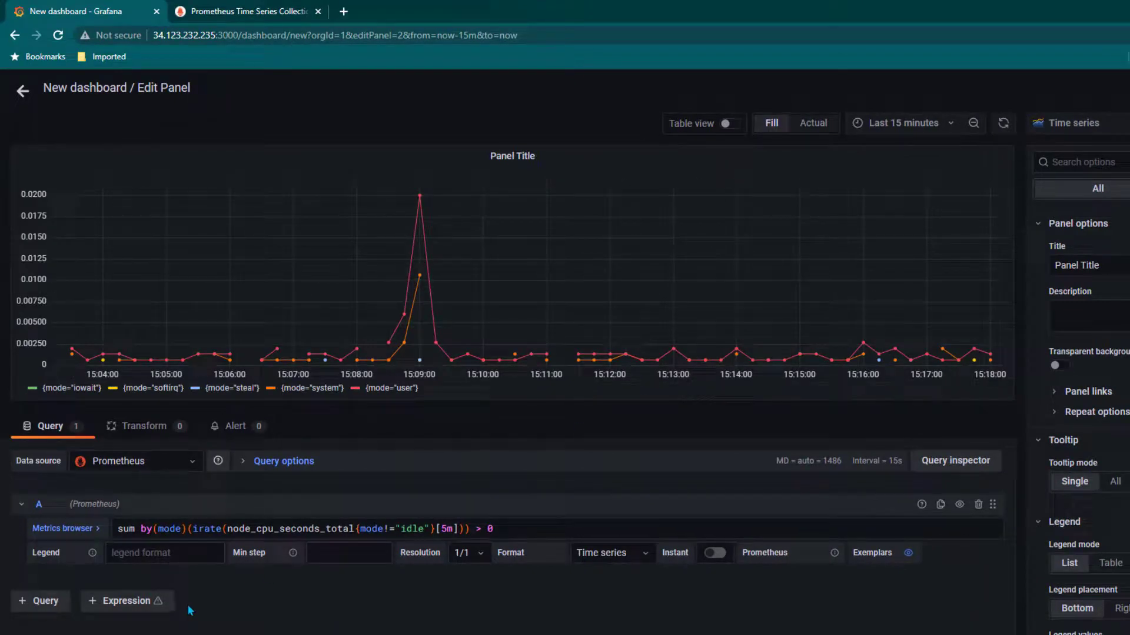
mouse_move(1002, 341)
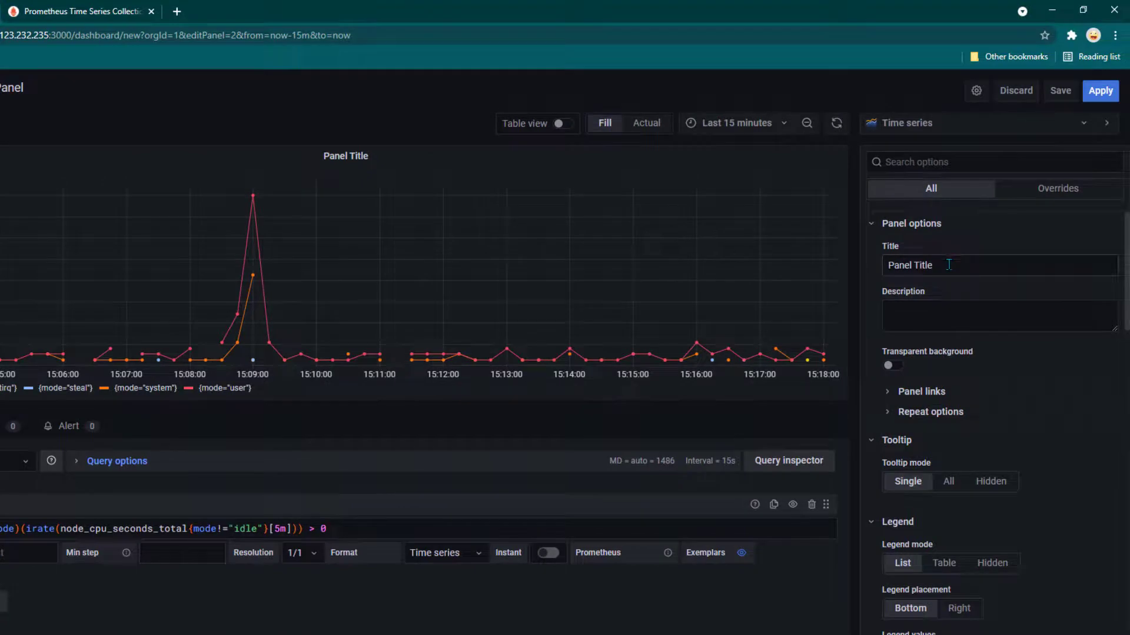
- Title the panel 'CPU Load' and apply it to the dashboard
triple_click(937, 265)
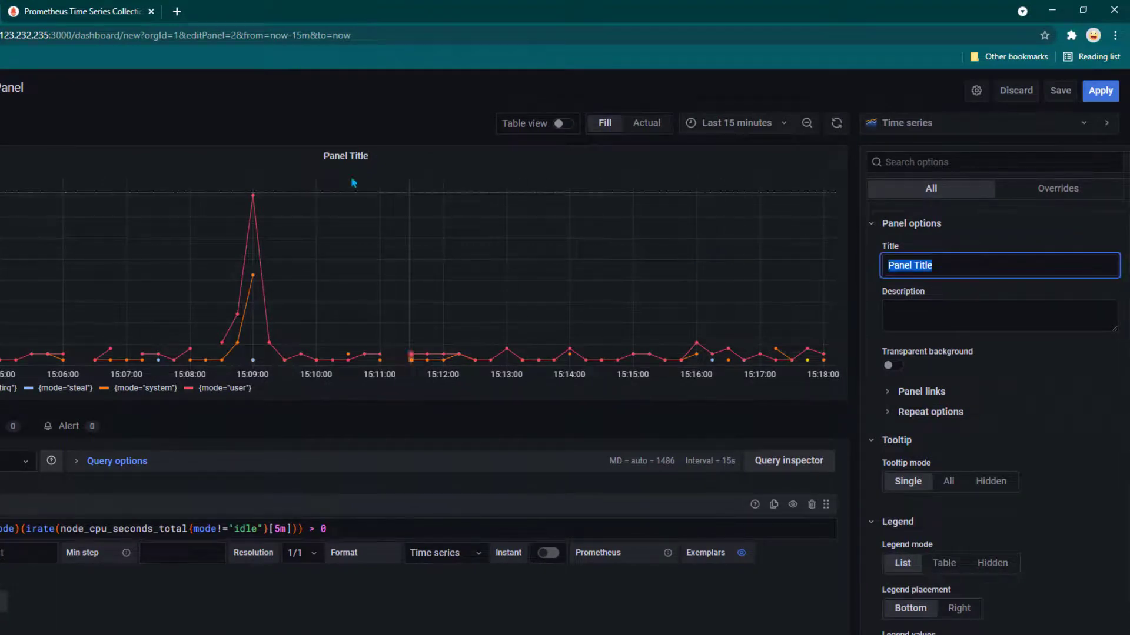
mouse_move(726, 220)
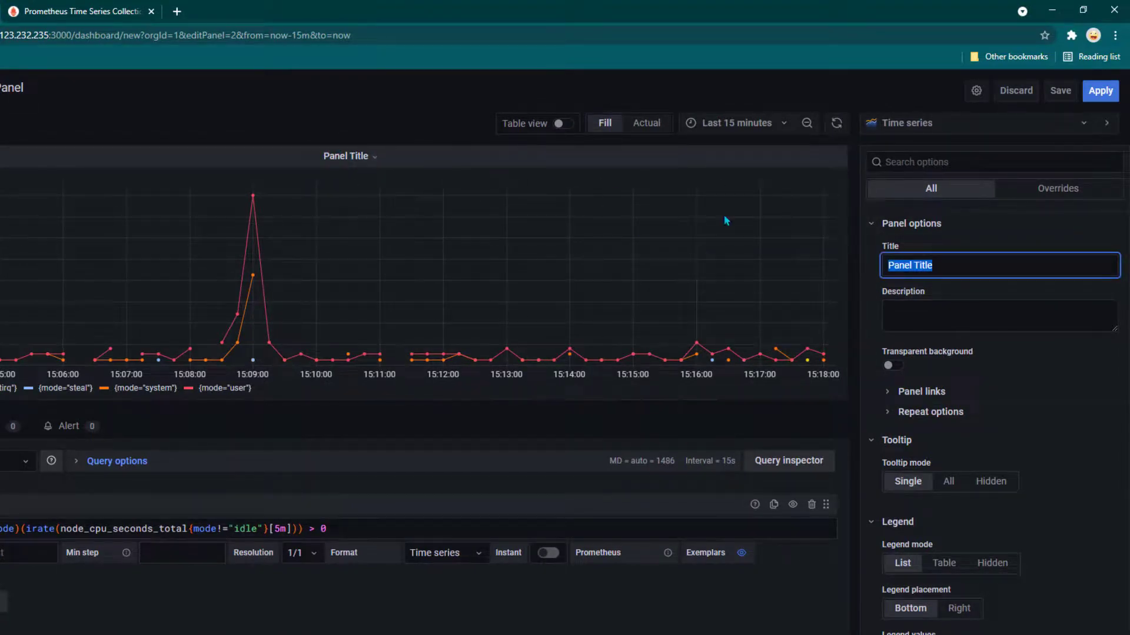
type("CPU")
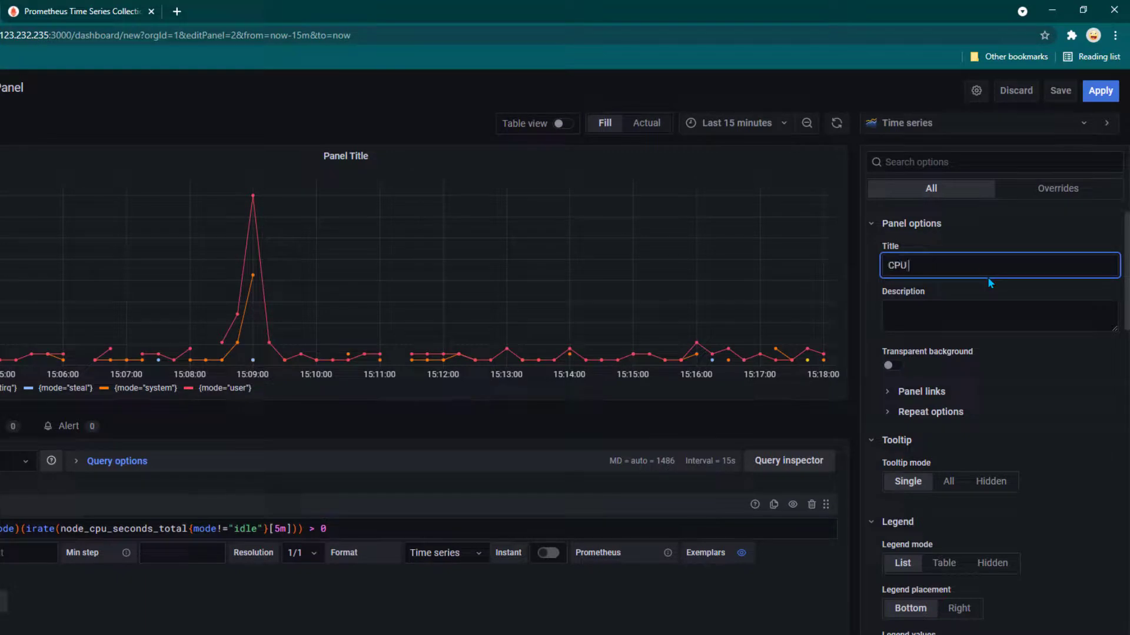
type("Load")
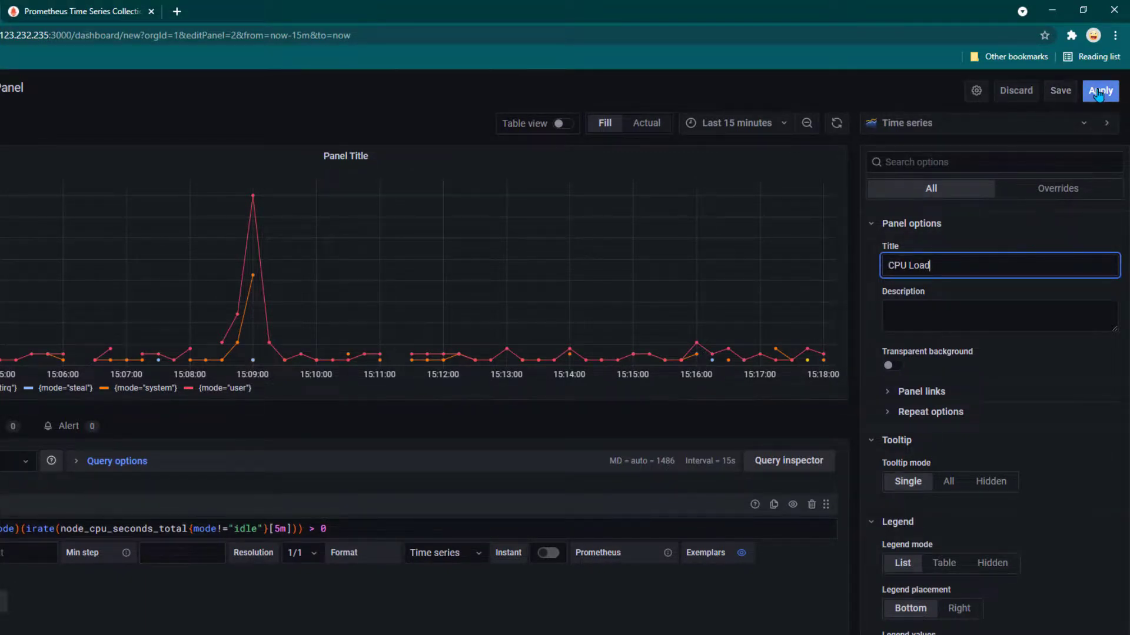
left_click(1099, 90)
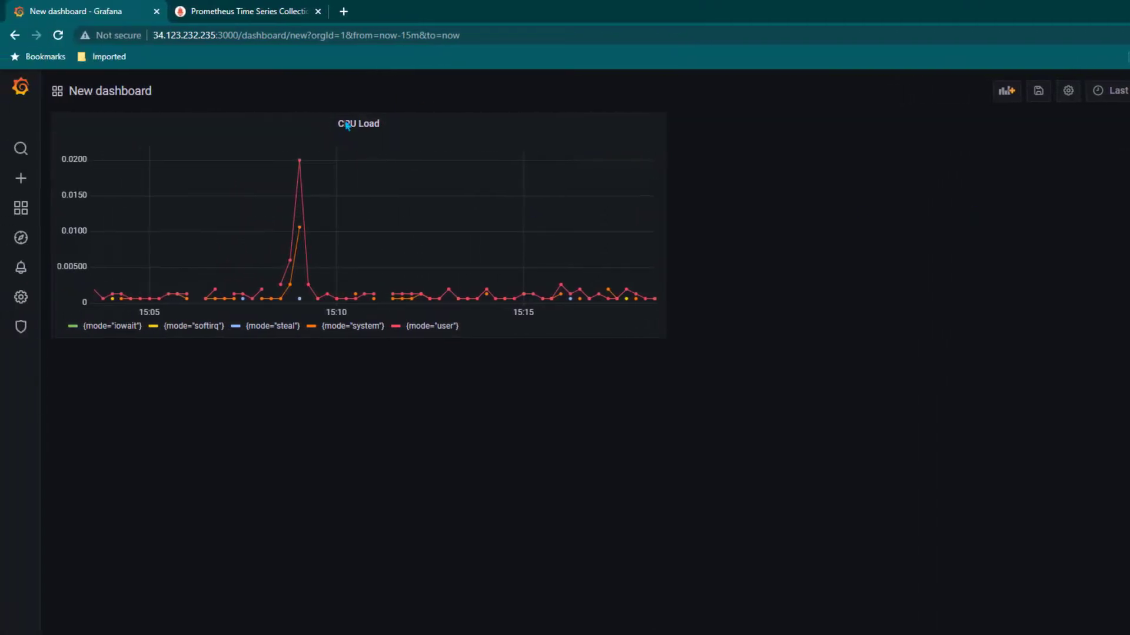
mouse_move(265, 283)
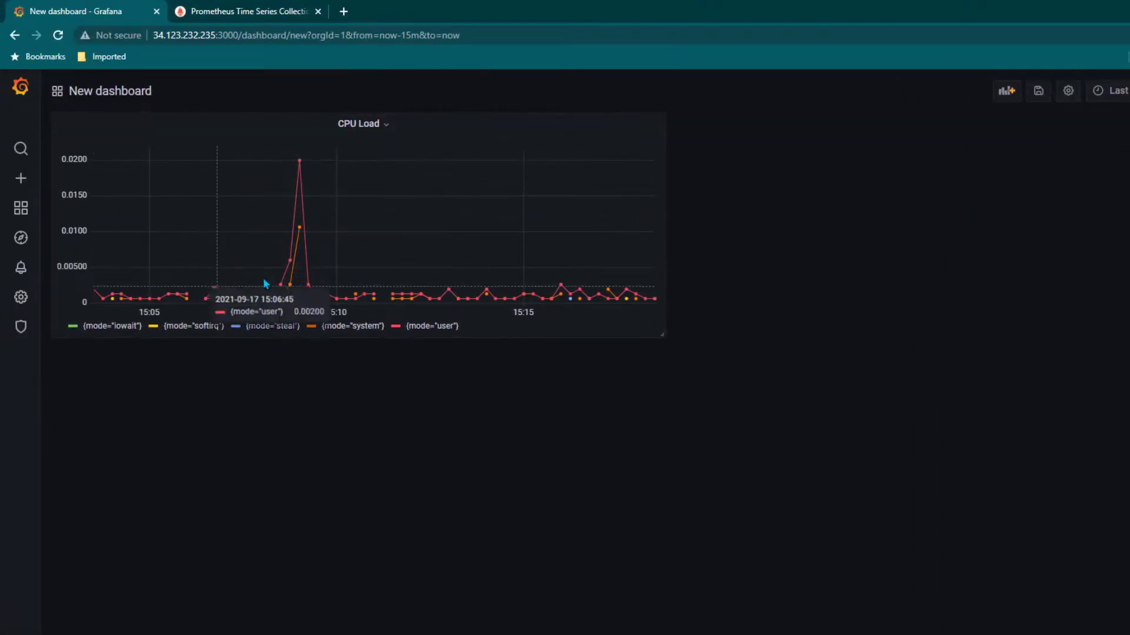
mouse_move(400, 115)
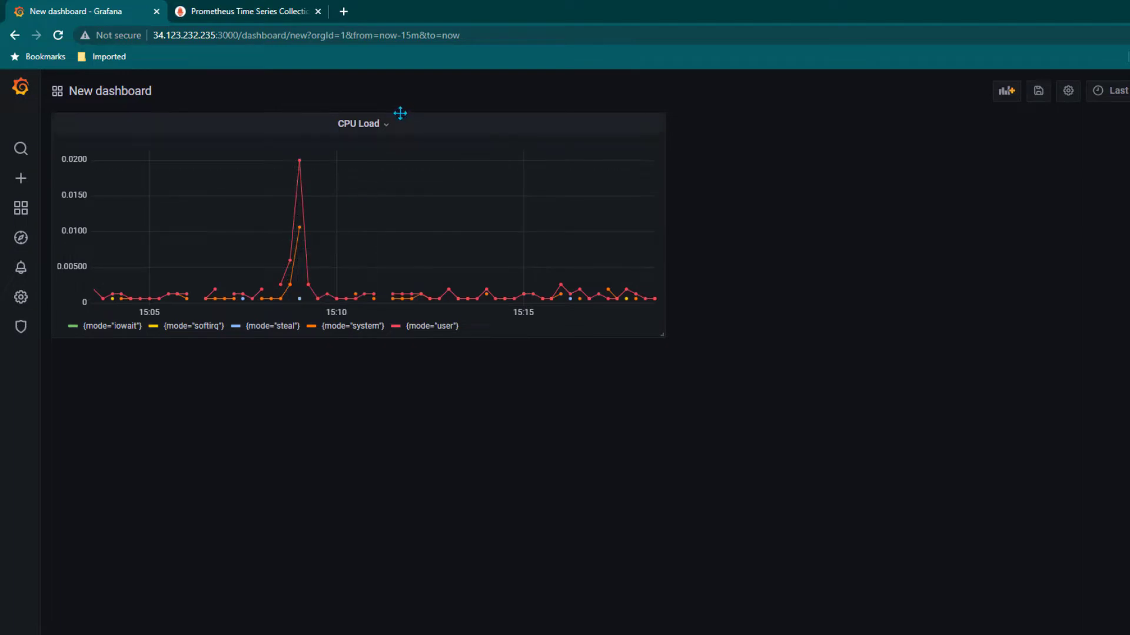
mouse_move(383, 401)
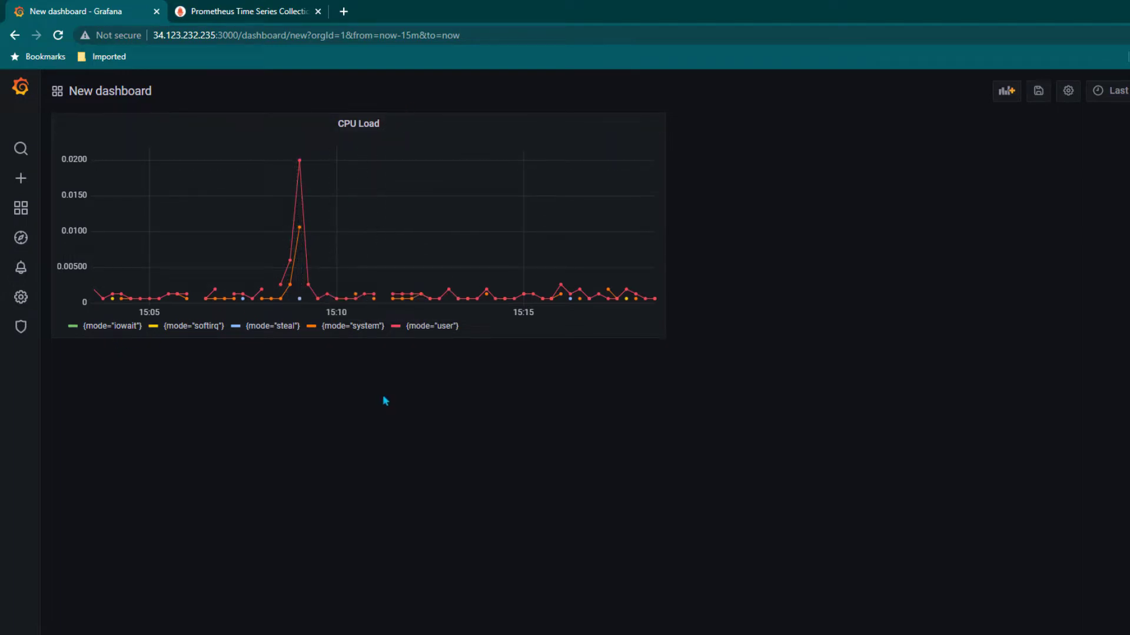
mouse_move(599, 406)
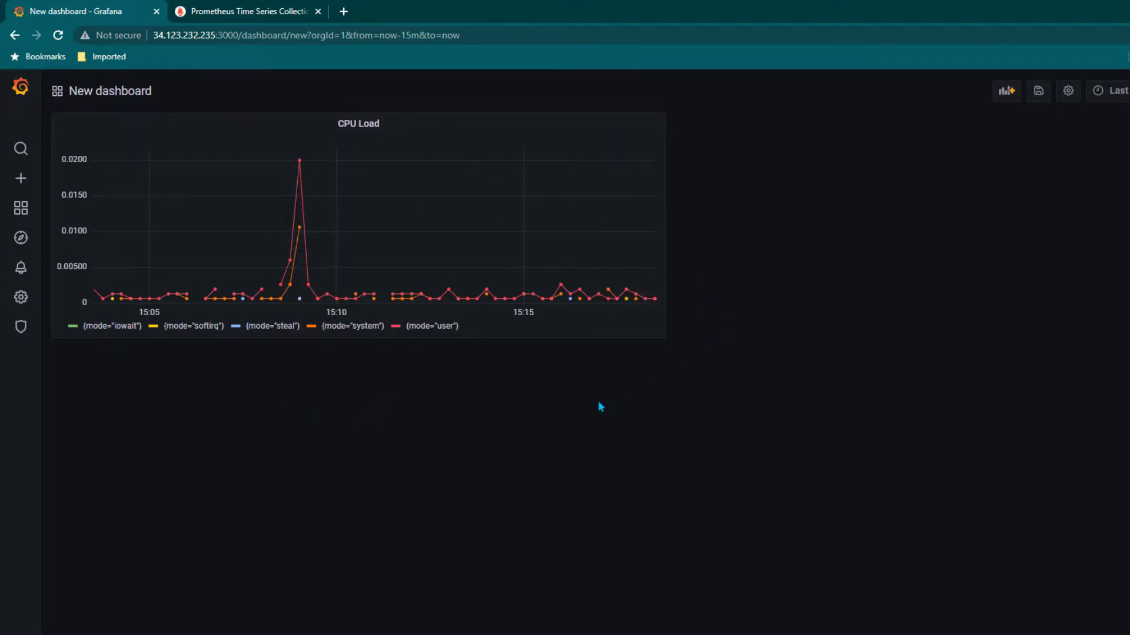
mouse_move(529, 469)
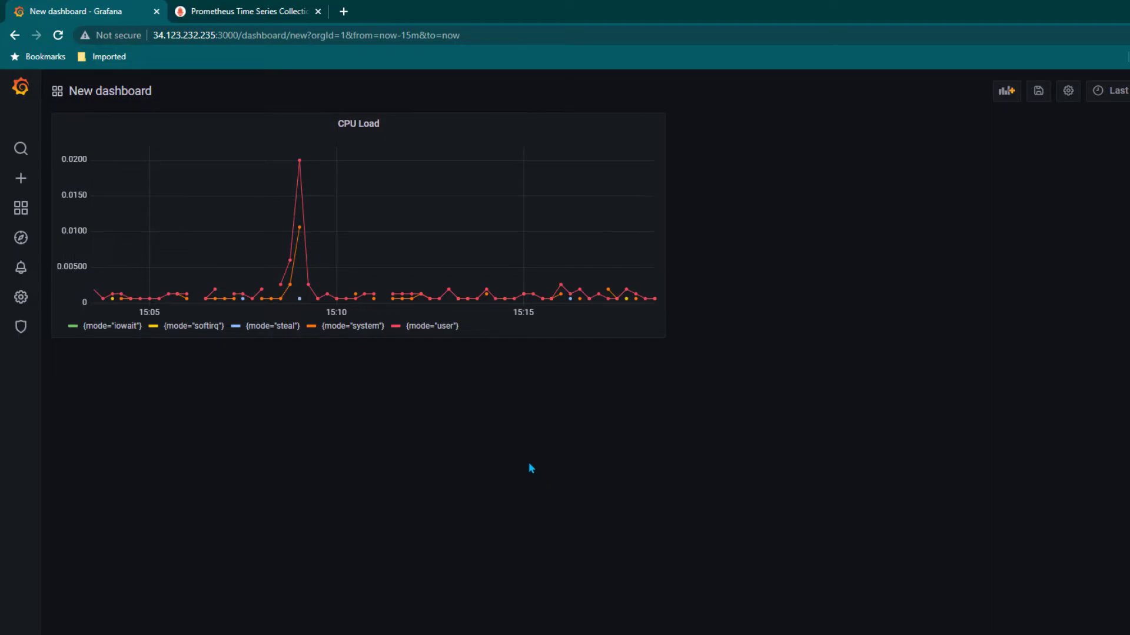